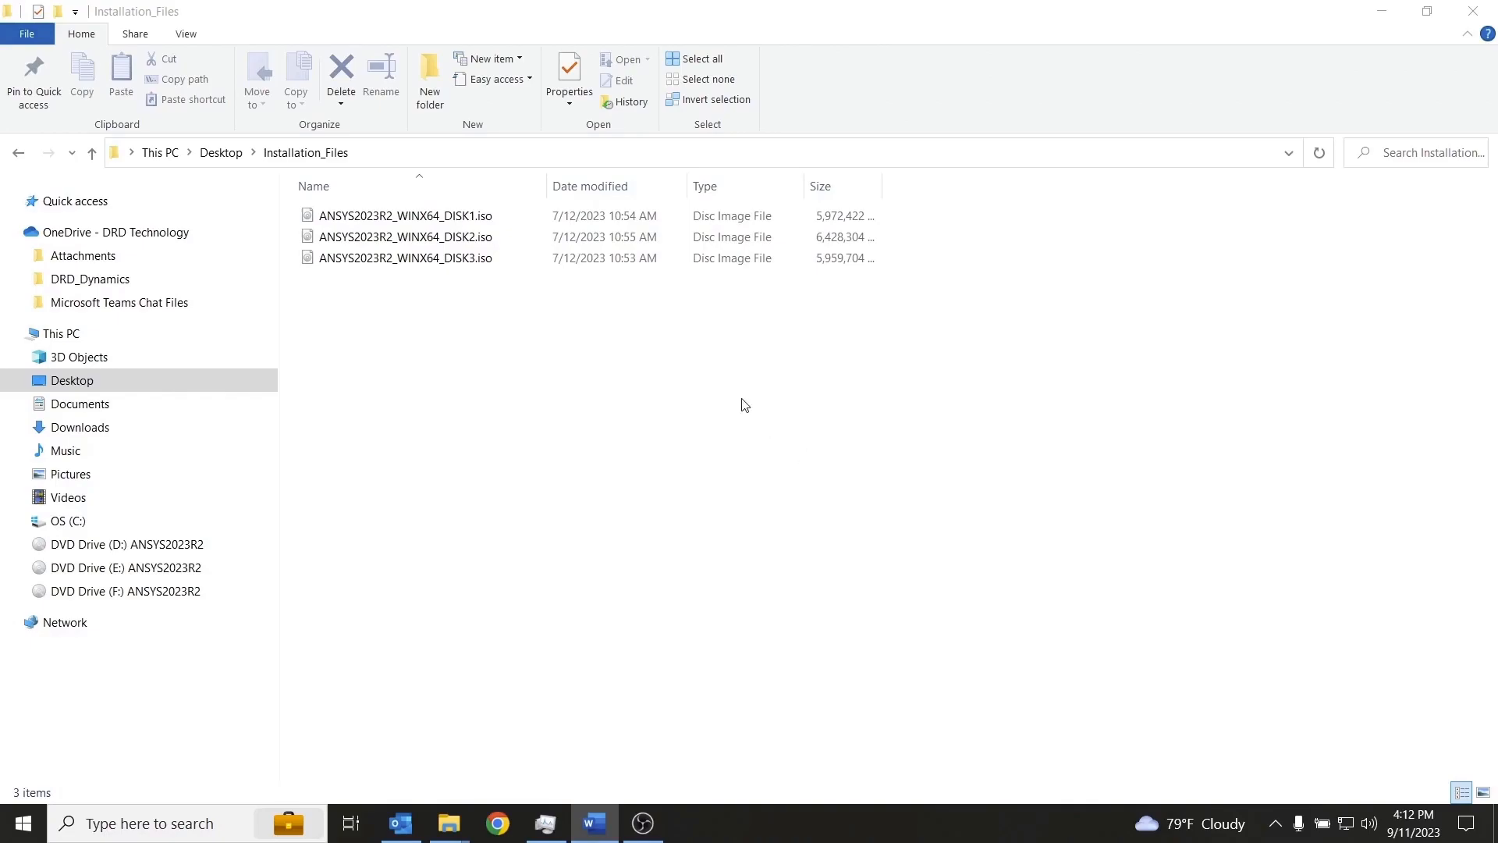
mouse_move(577, 361)
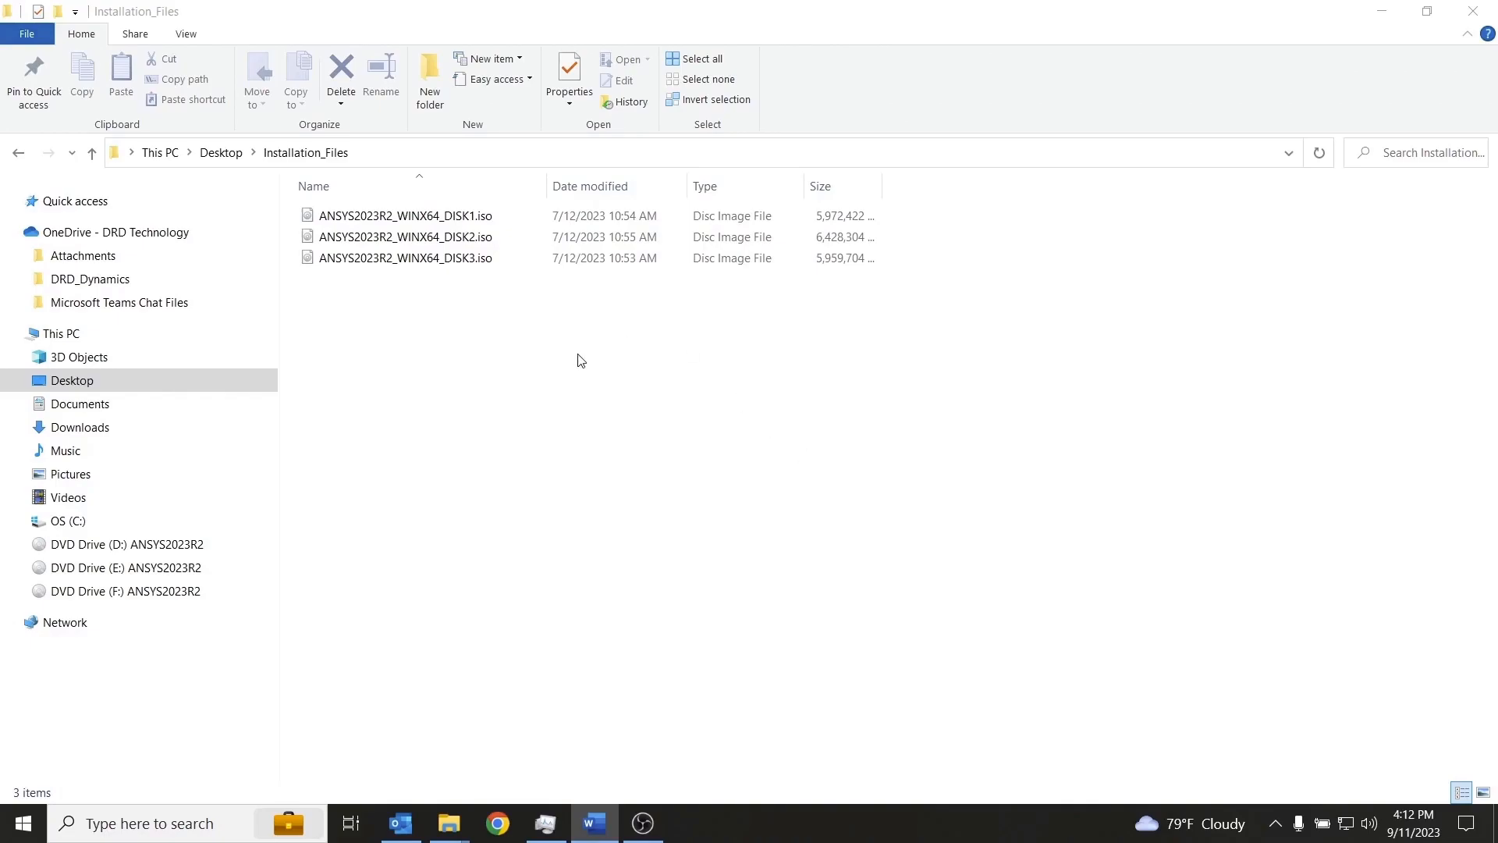
- Open the mounted ANSYS 2023 R2 disc on drive D: and bring up setup.exe's run options
left_click(405, 216)
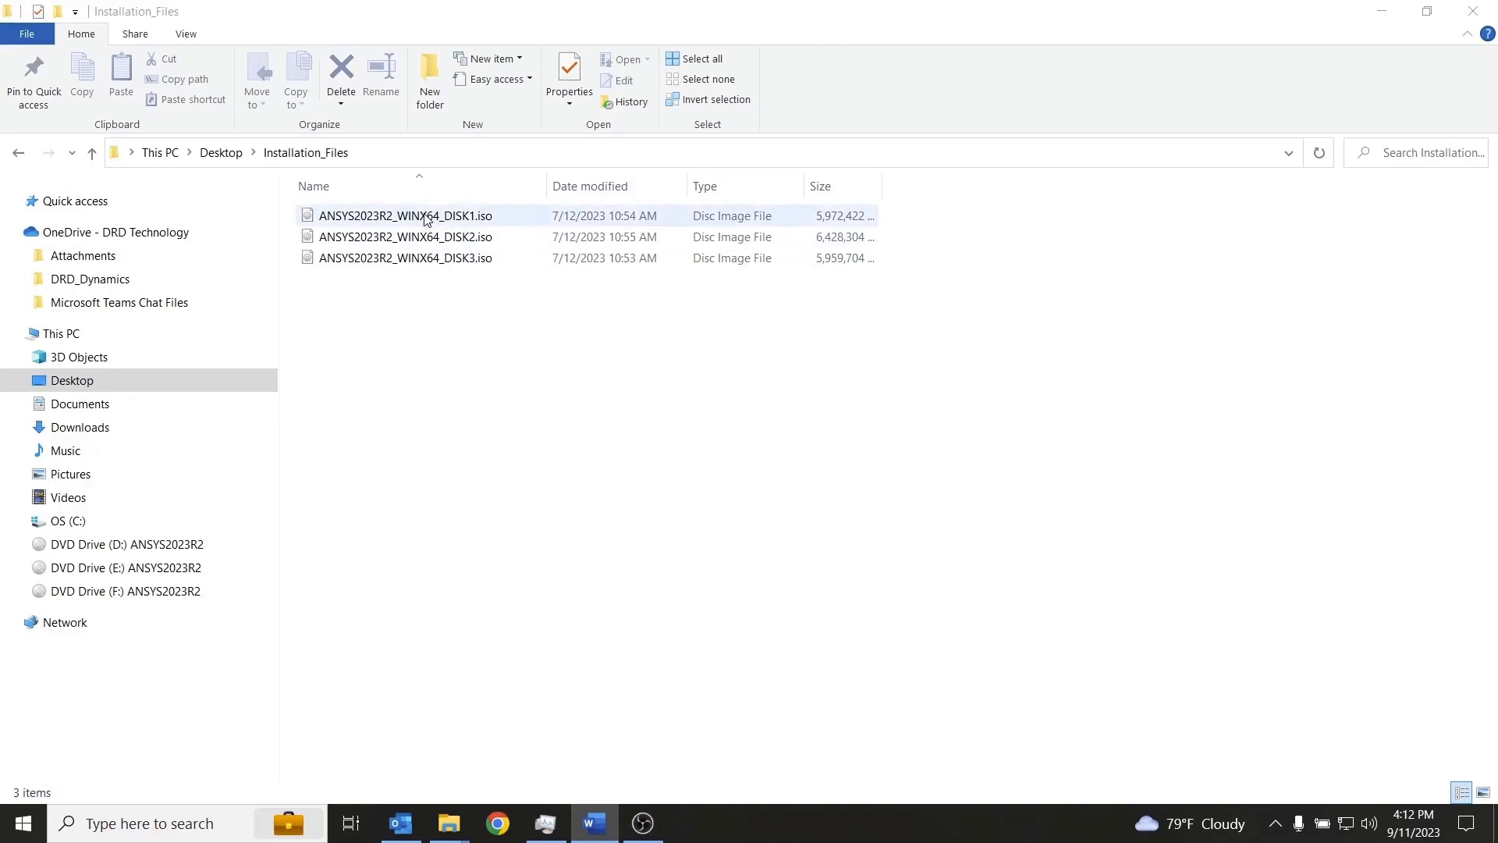
right_click(421, 215)
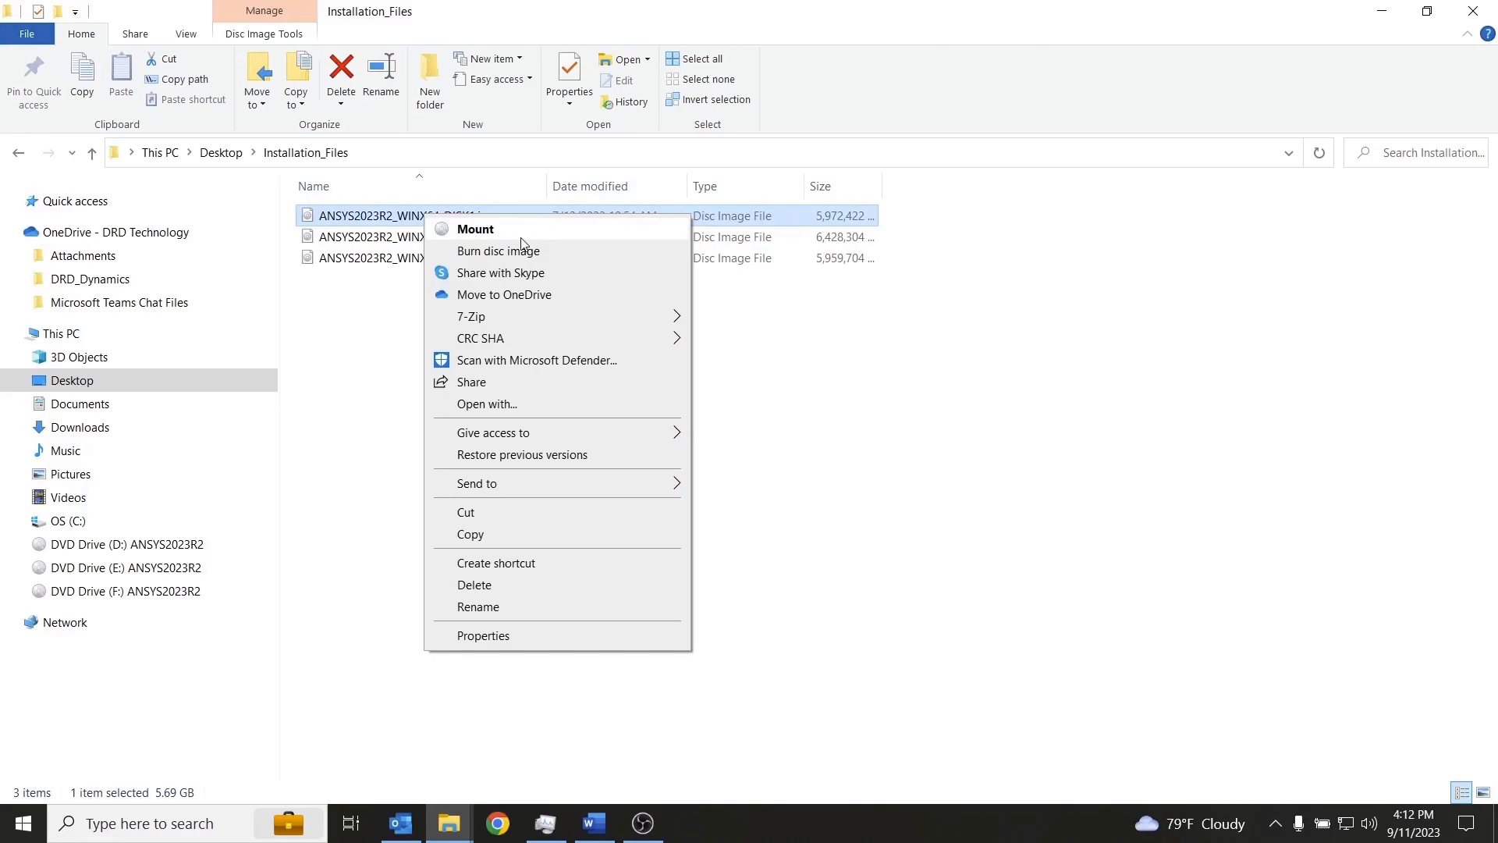
mouse_move(379, 327)
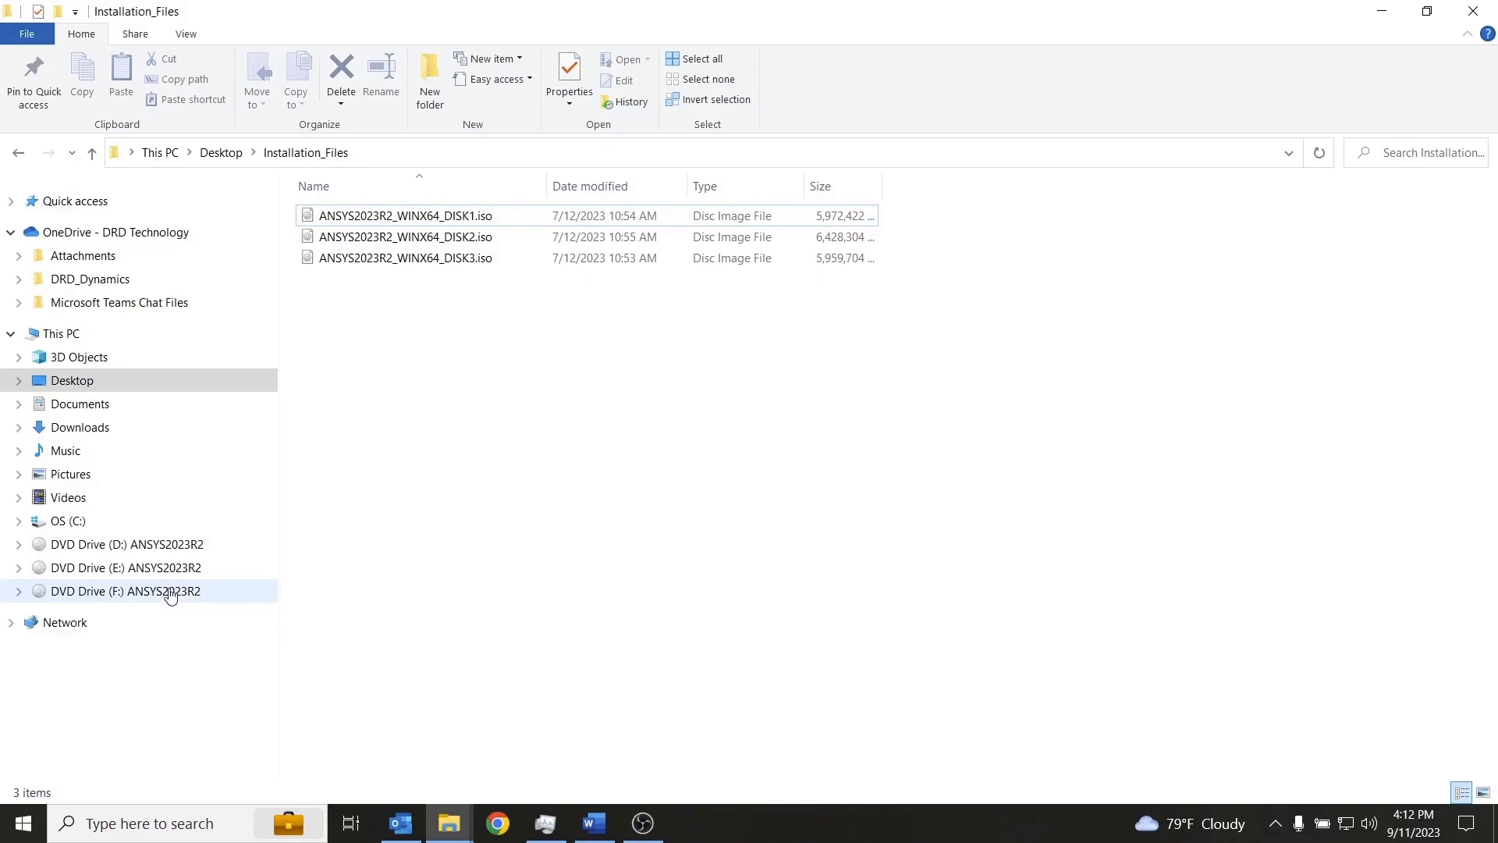
mouse_move(169, 550)
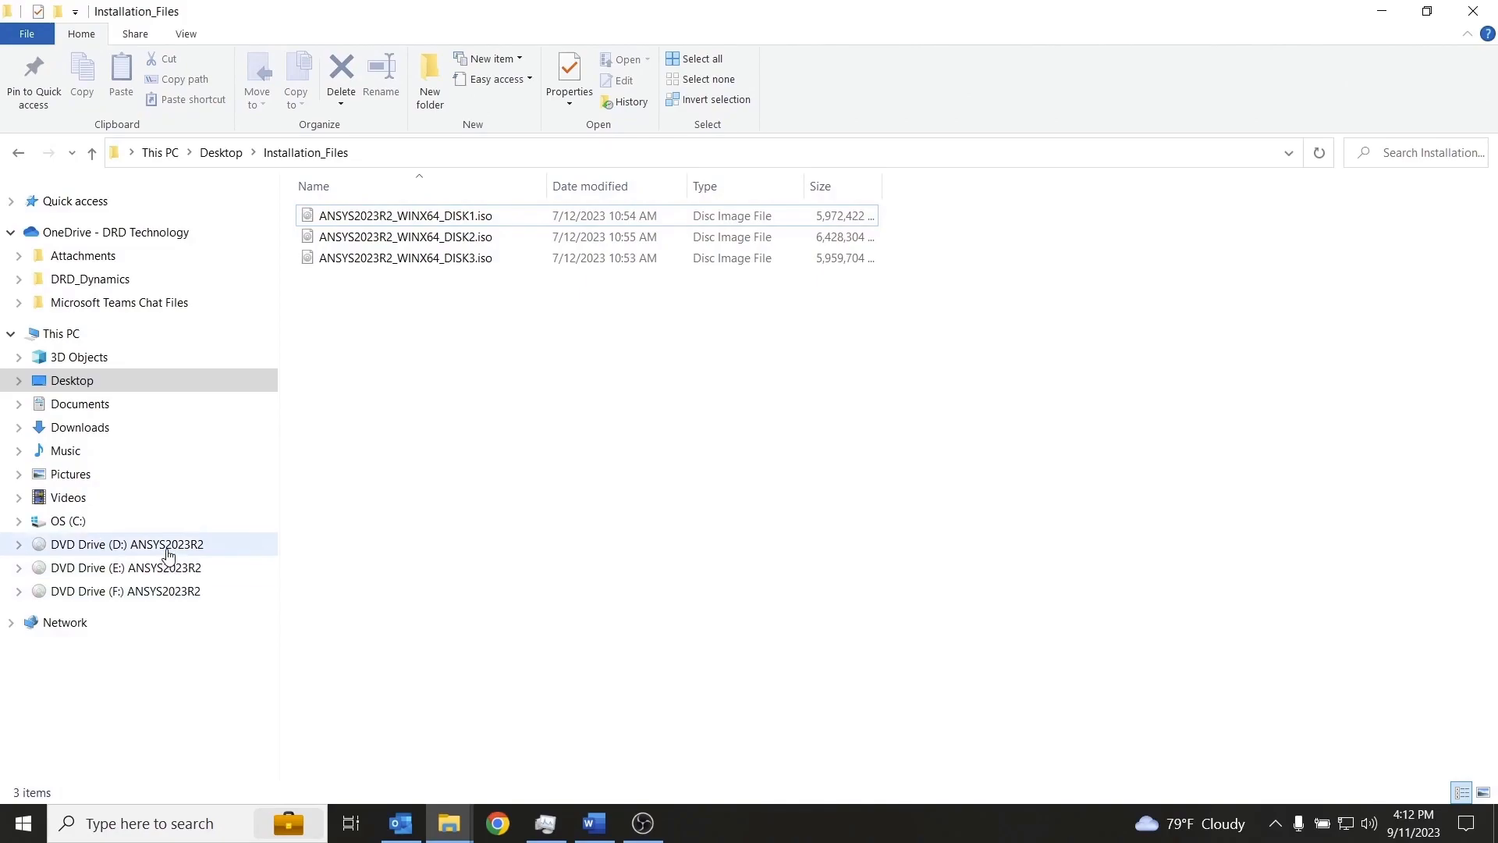
left_click(124, 544)
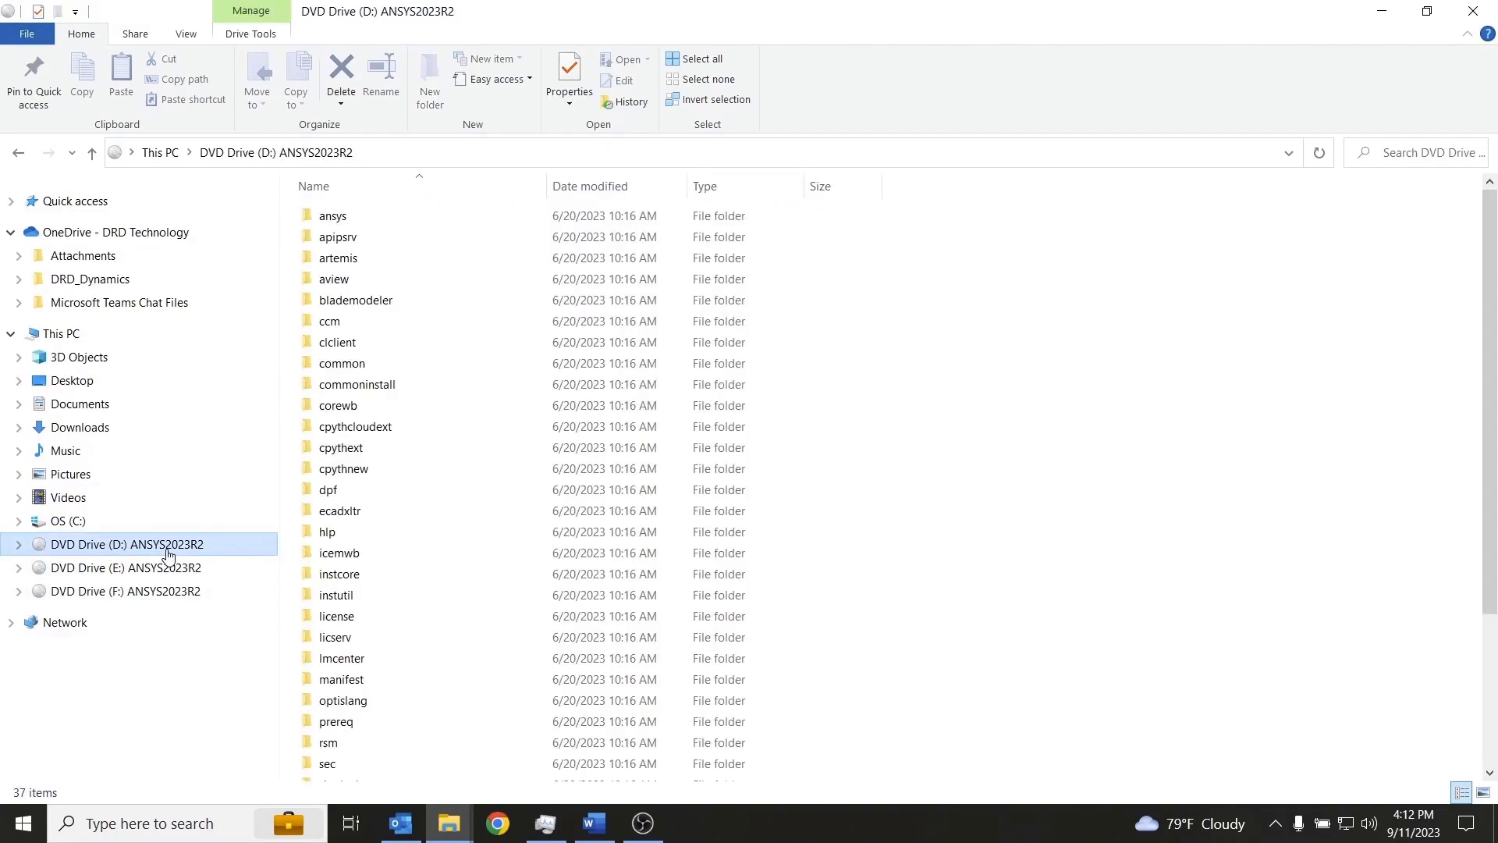
scroll("down", 3)
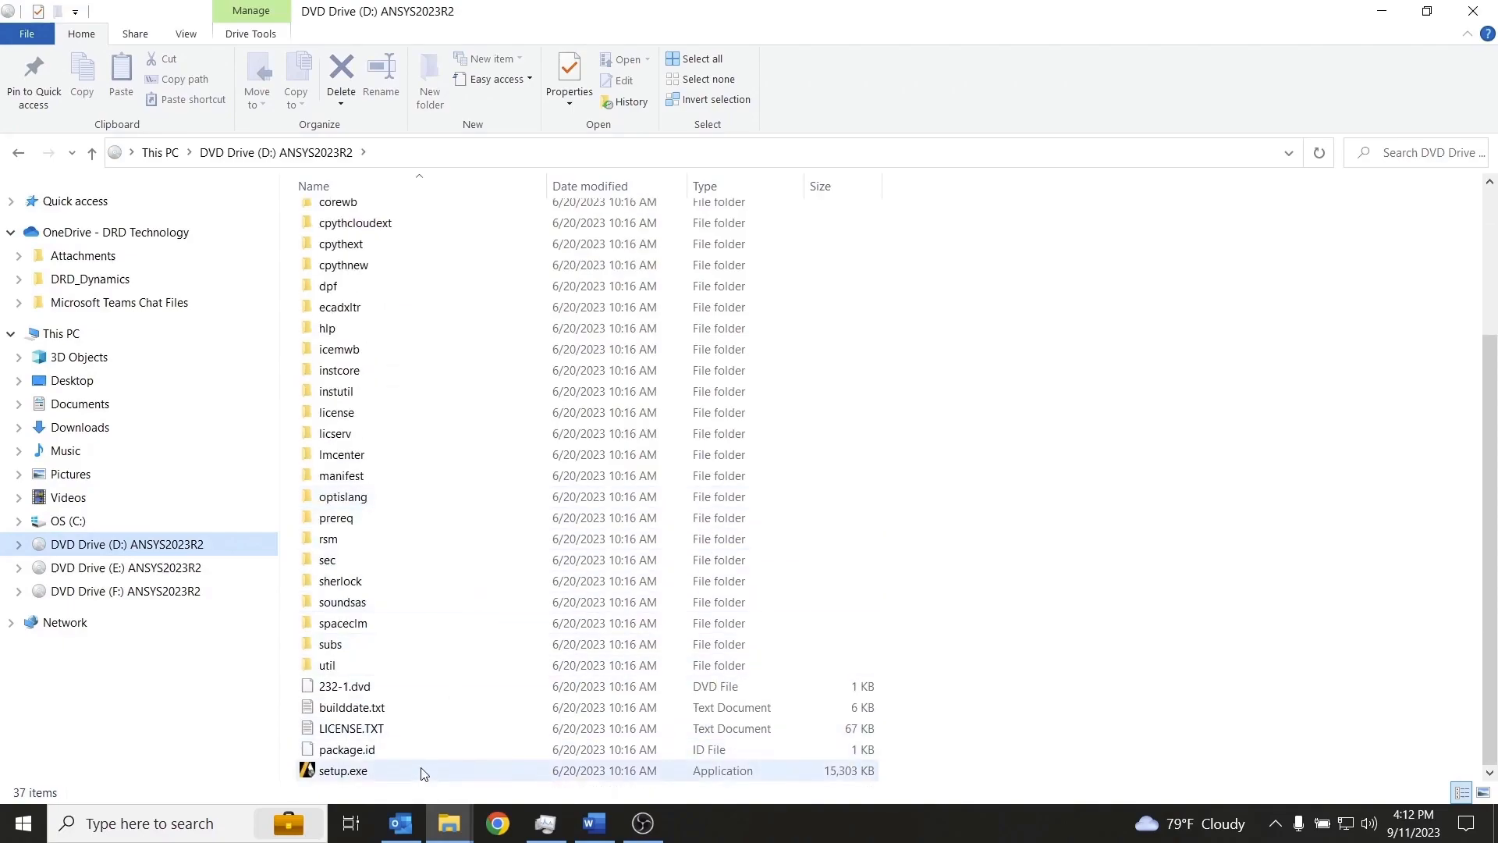
left_click(341, 771)
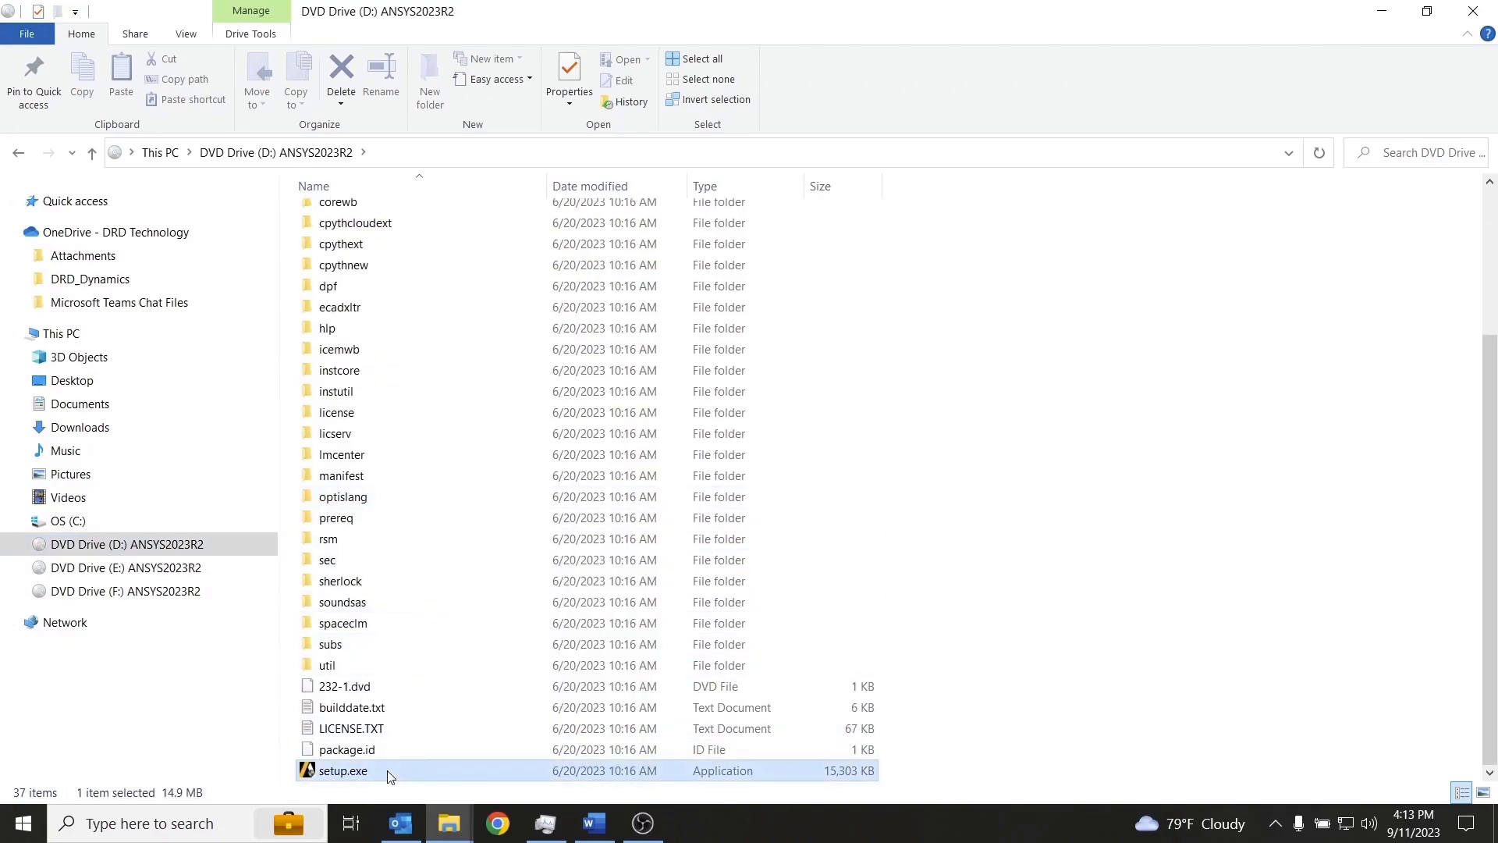
right_click(342, 770)
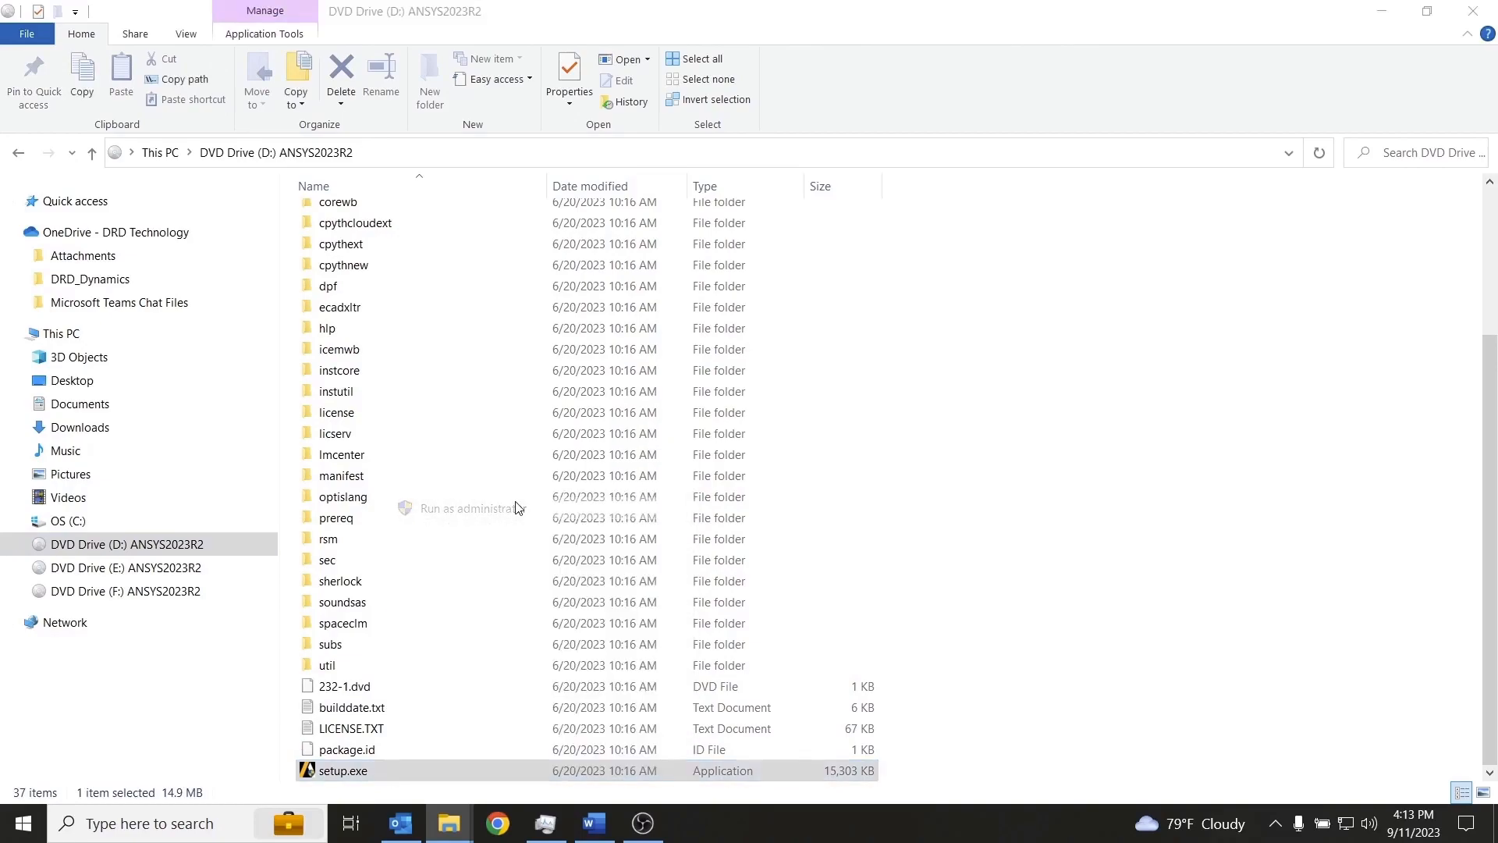
mouse_move(666, 554)
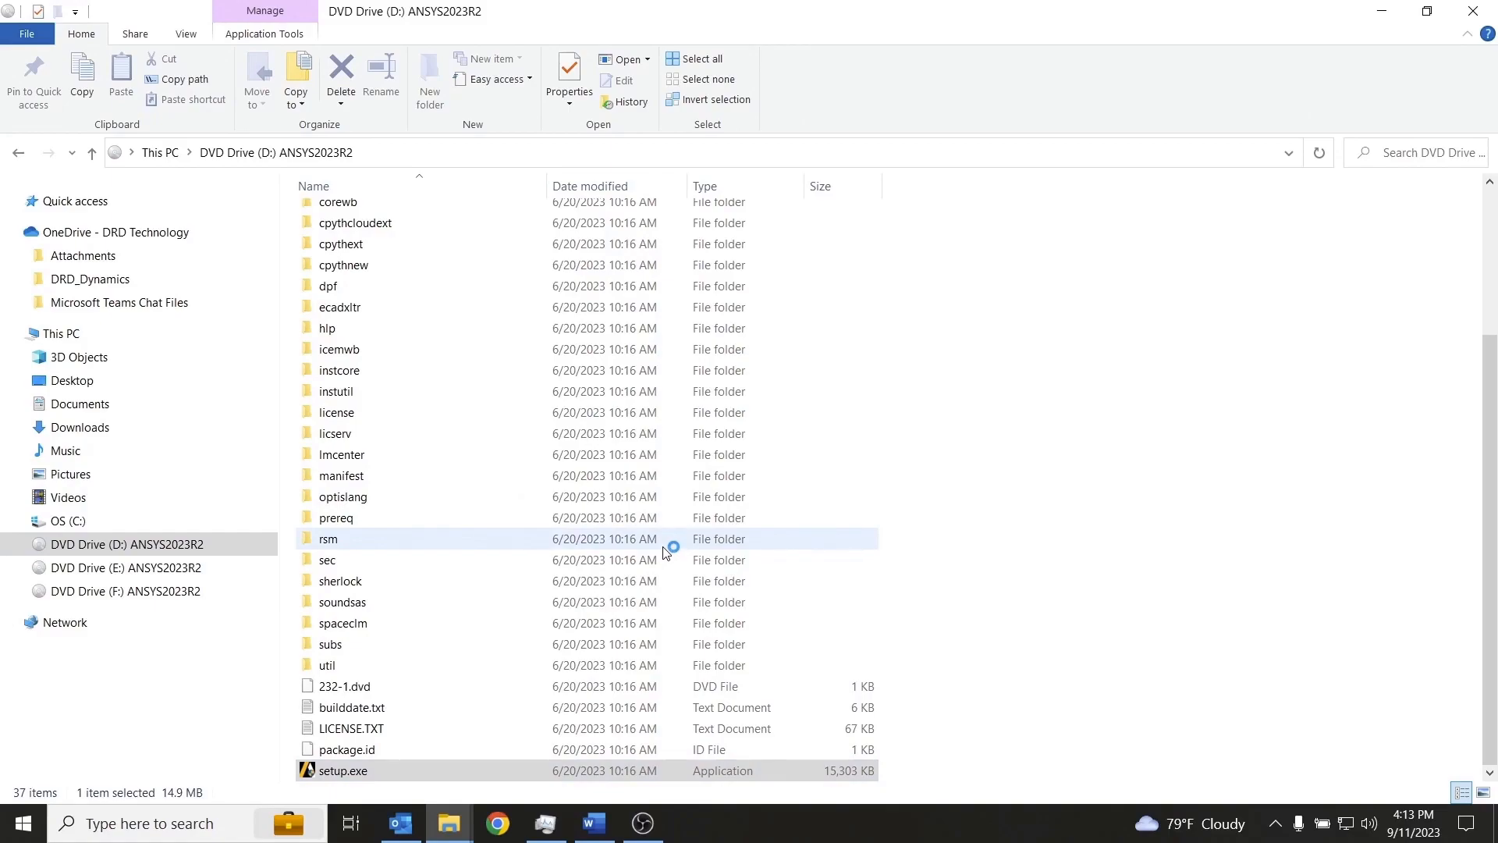
- Launch setup.exe and choose Install Ansys Products to reach the license agreement
double_click(342, 771)
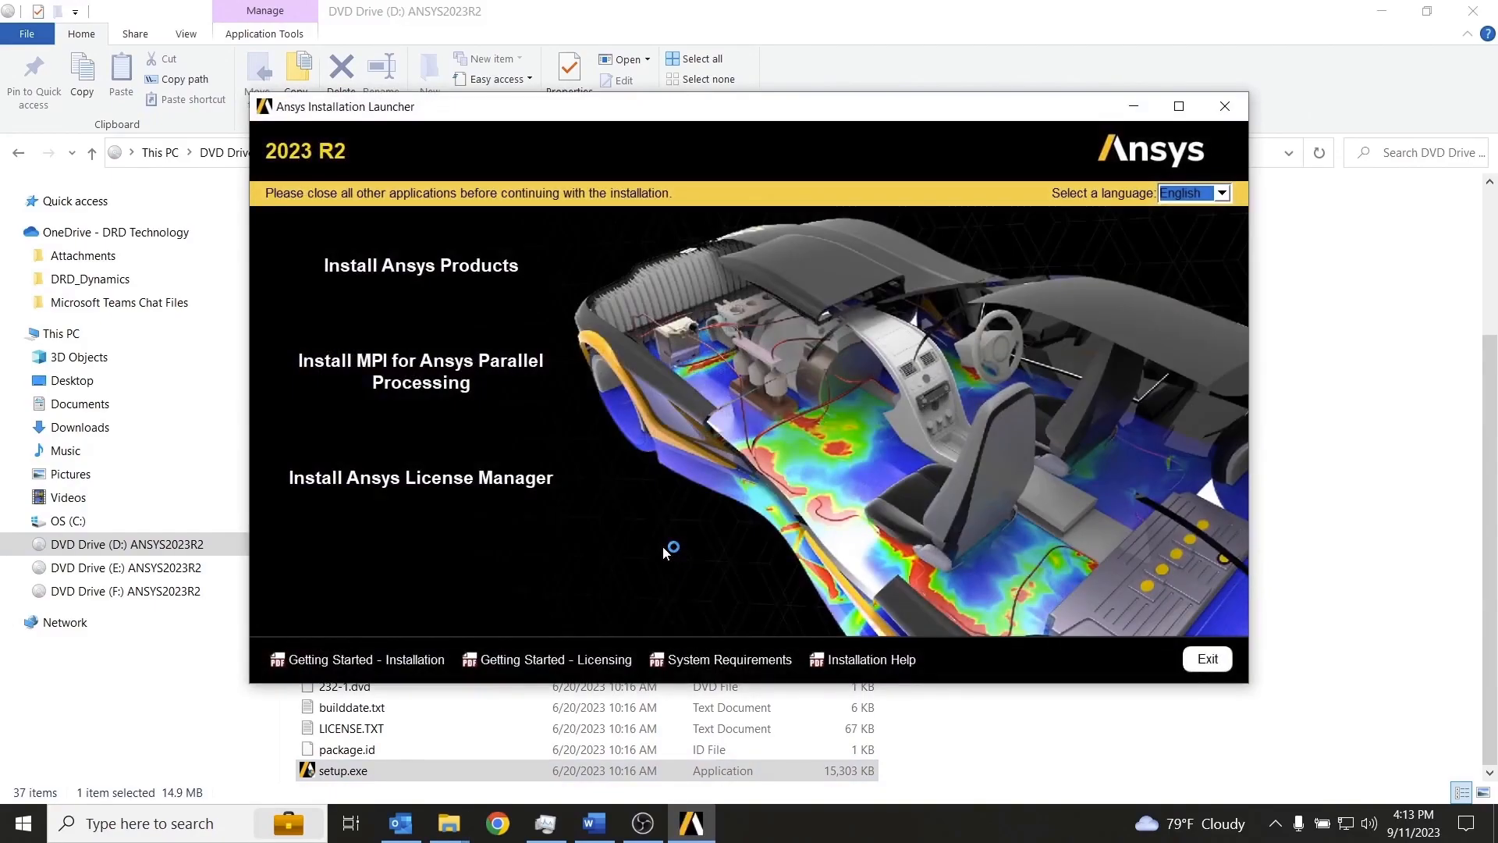
mouse_move(445, 285)
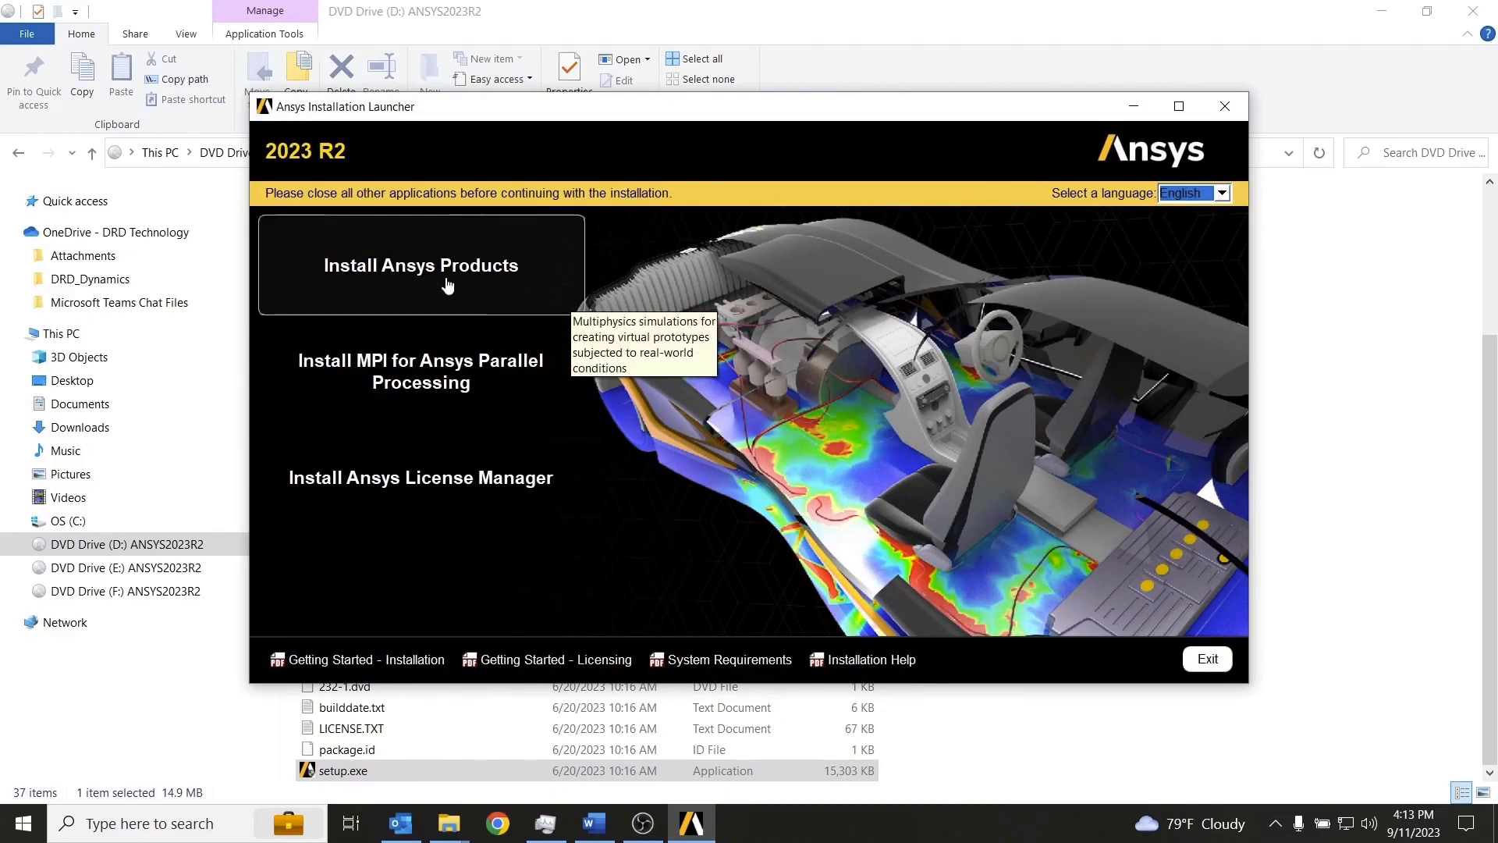
left_click(1224, 106)
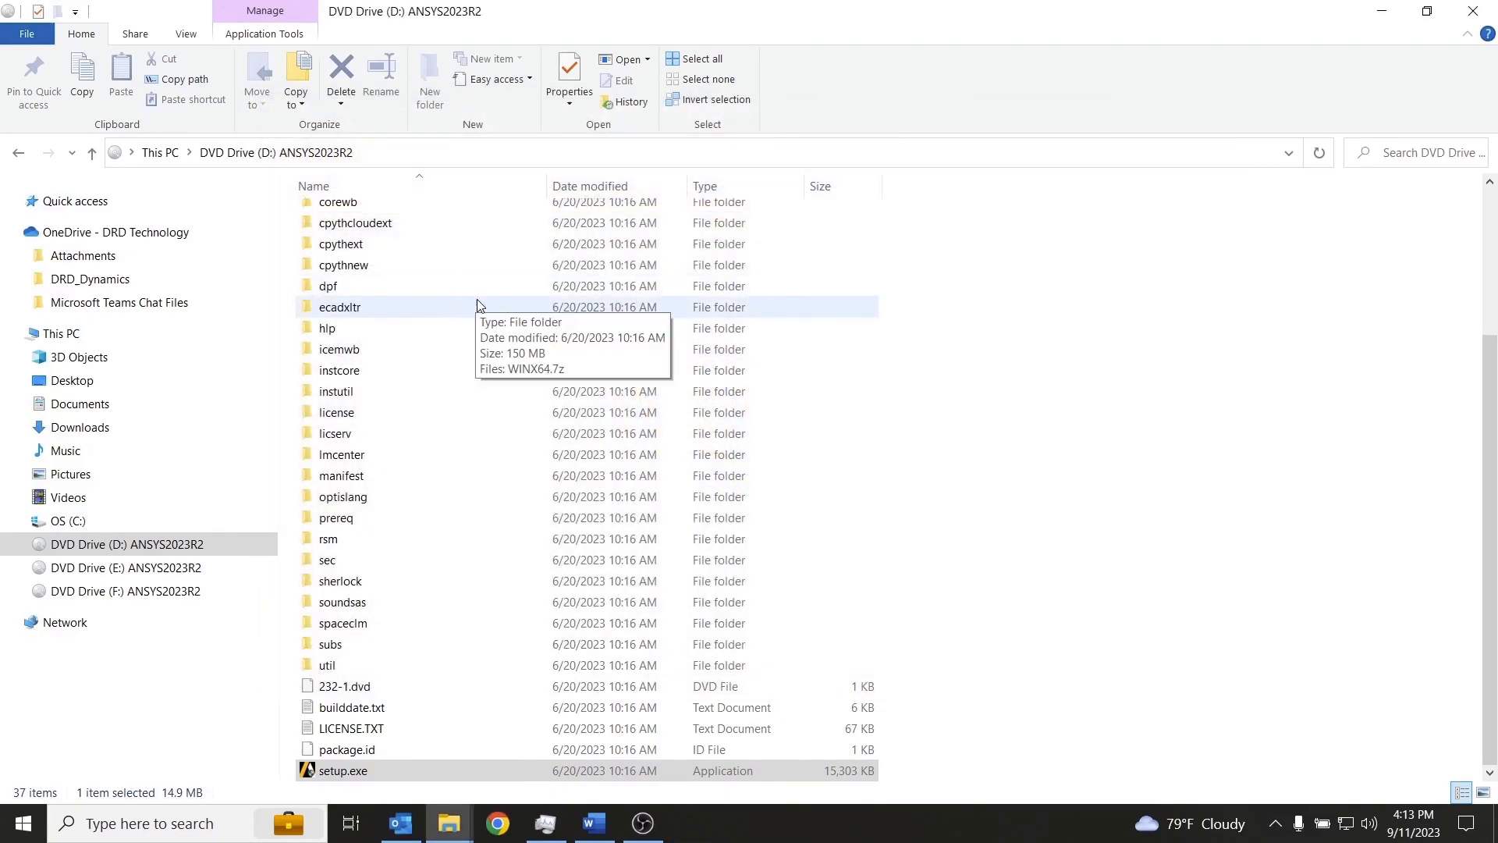
double_click(341, 771)
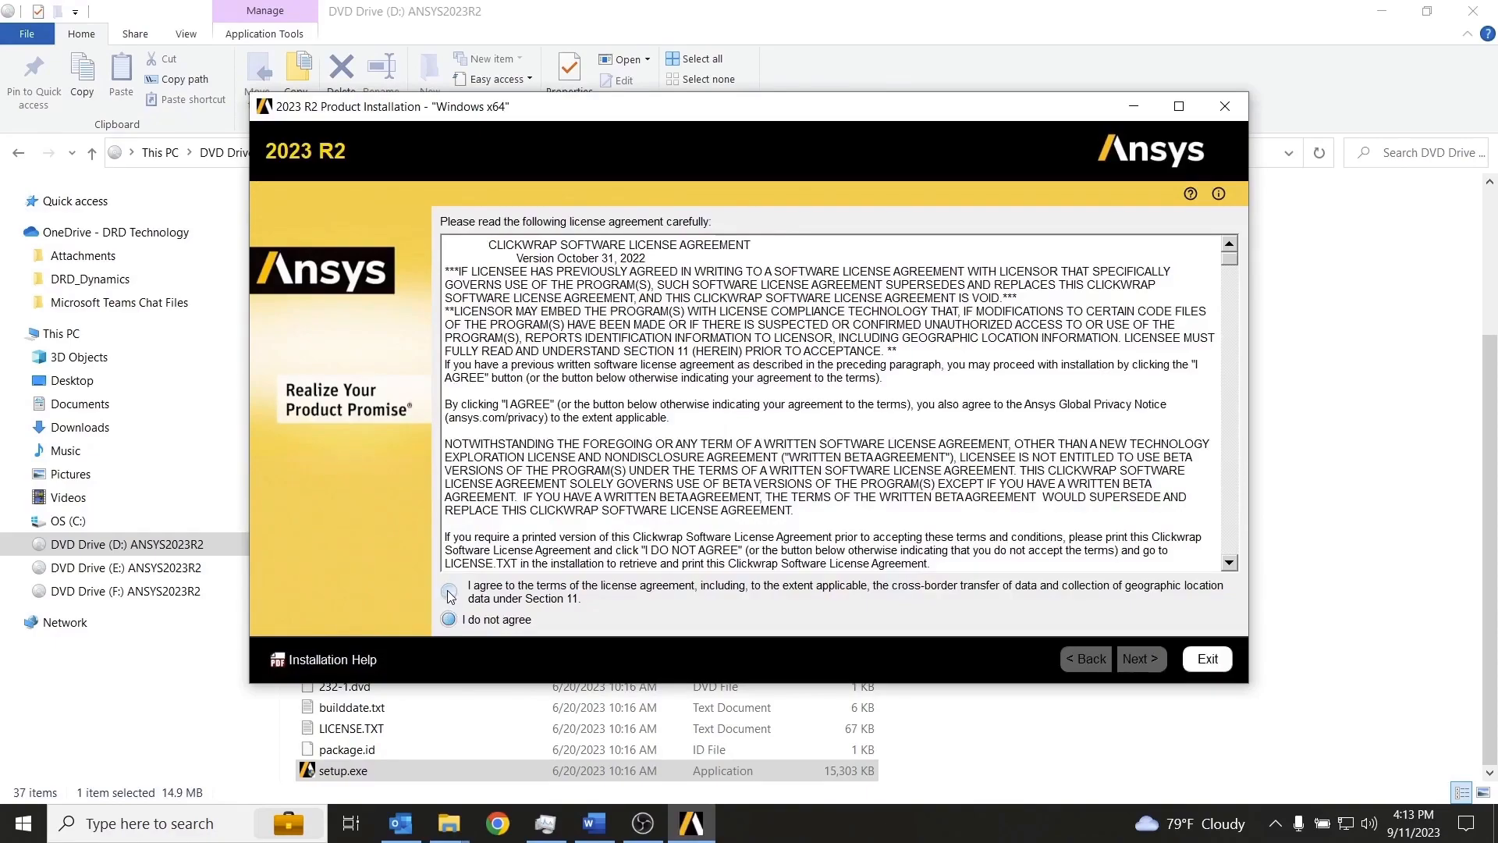
- Agree to the license, keep C:\Program Files\ANSYS Inc, and allow licensing through the firewall
left_click(447, 589)
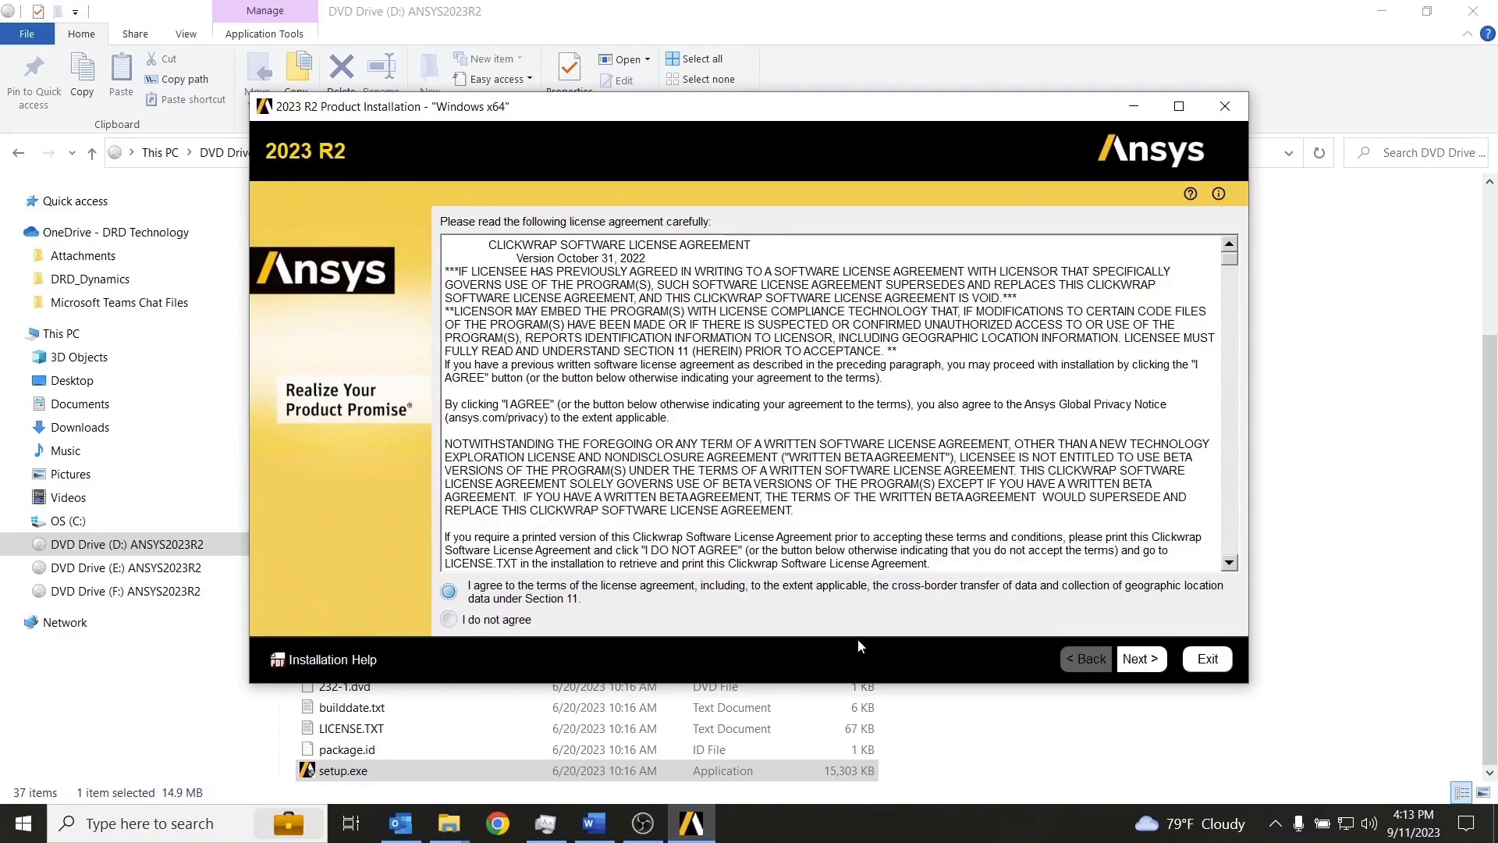
left_click(1140, 658)
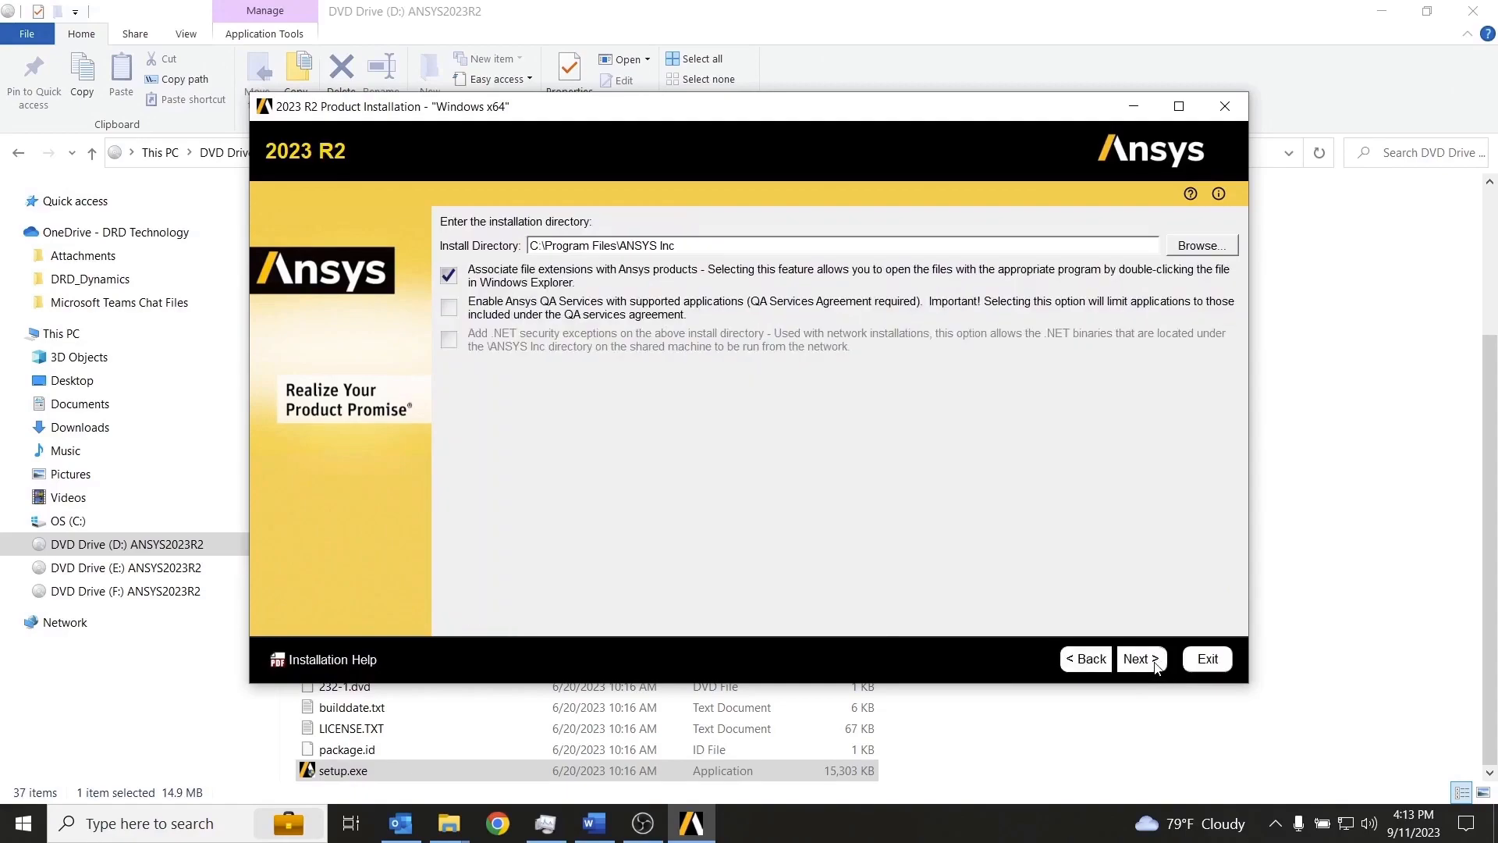
left_click(668, 246)
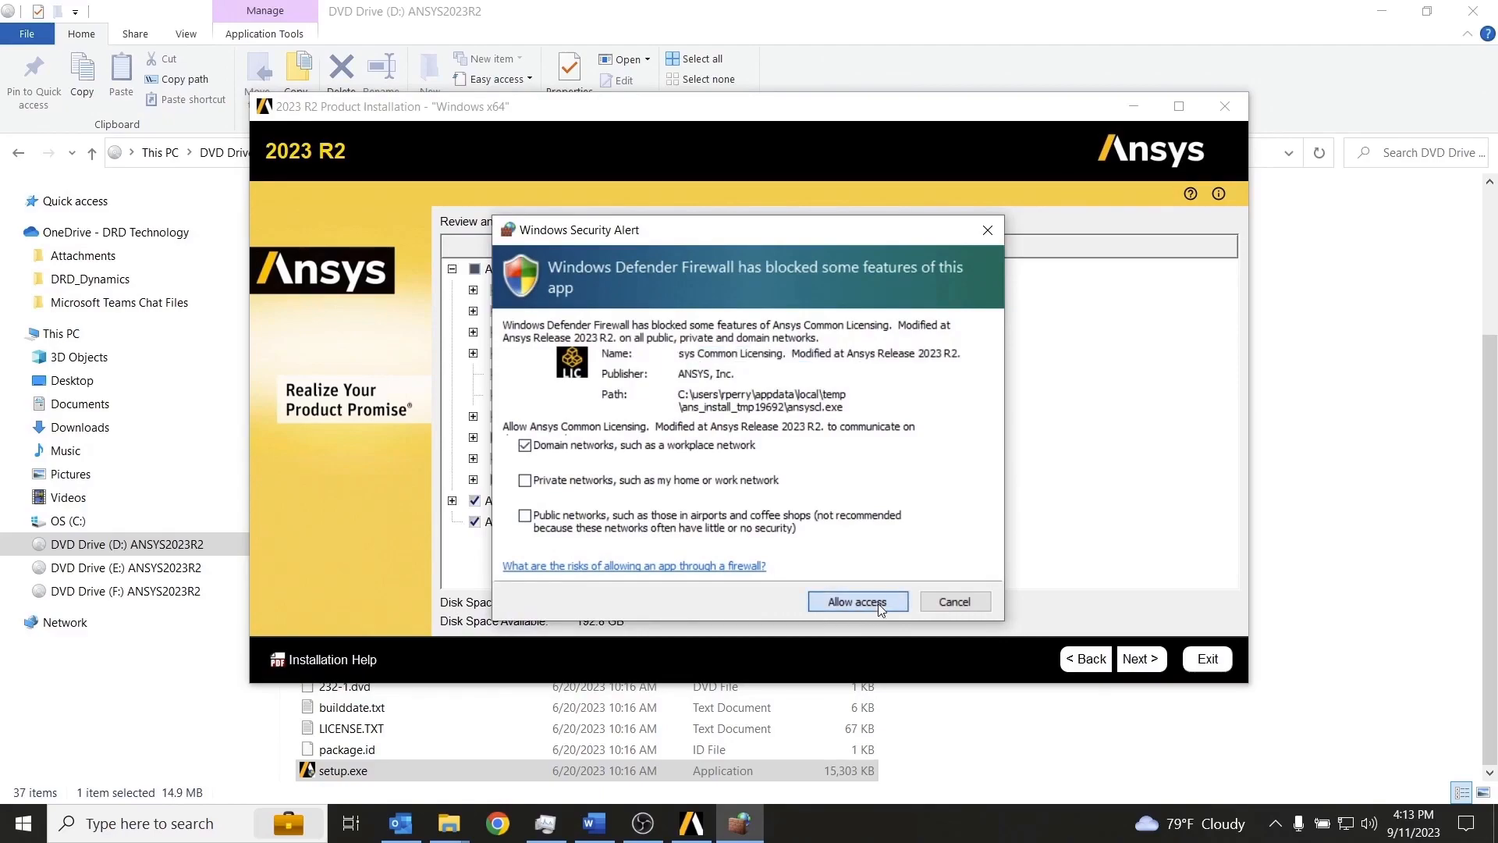
left_click(855, 600)
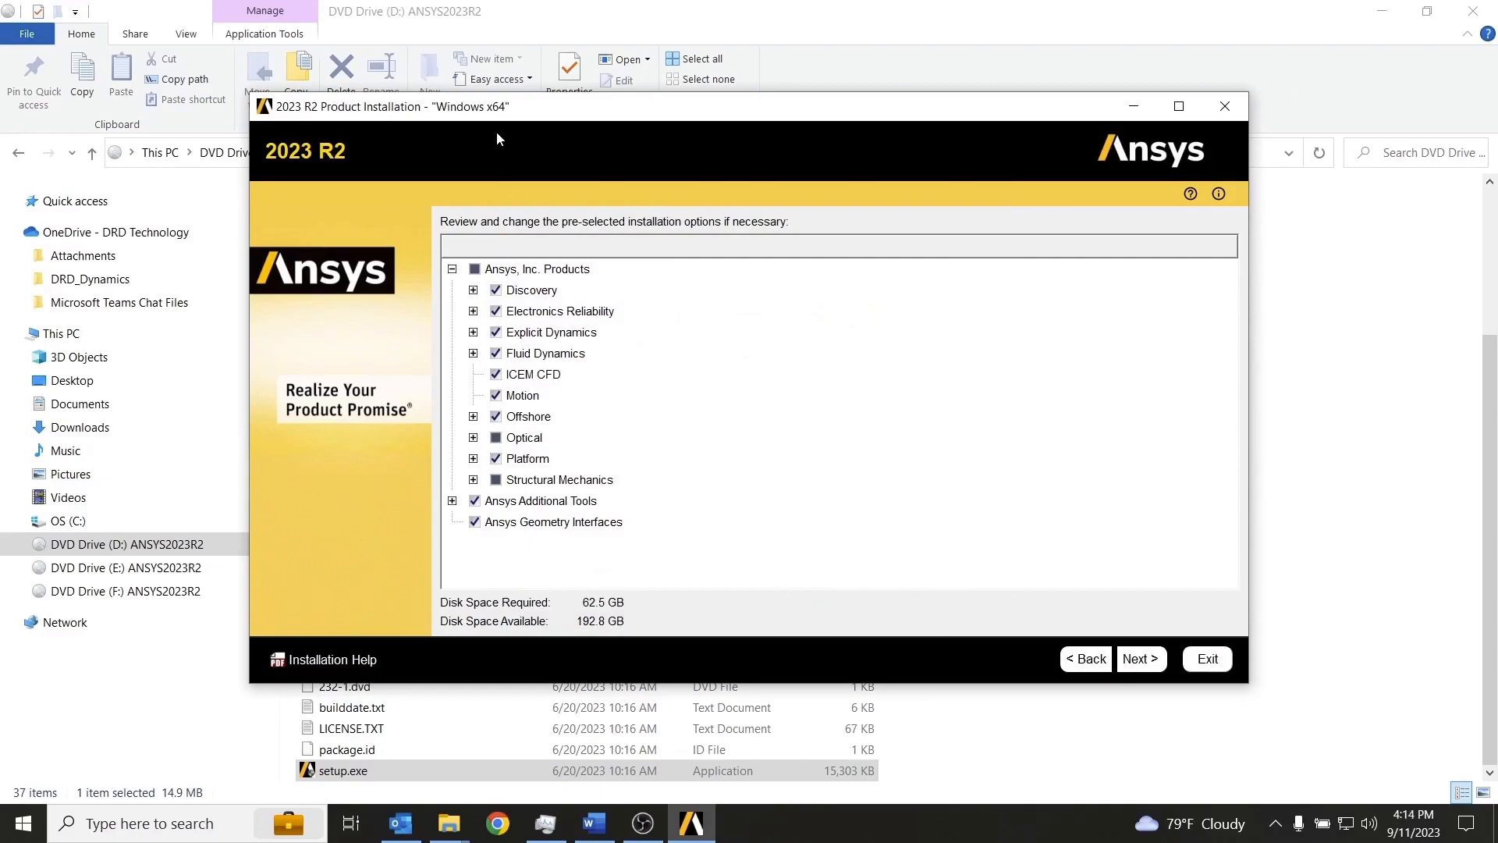
mouse_move(501, 557)
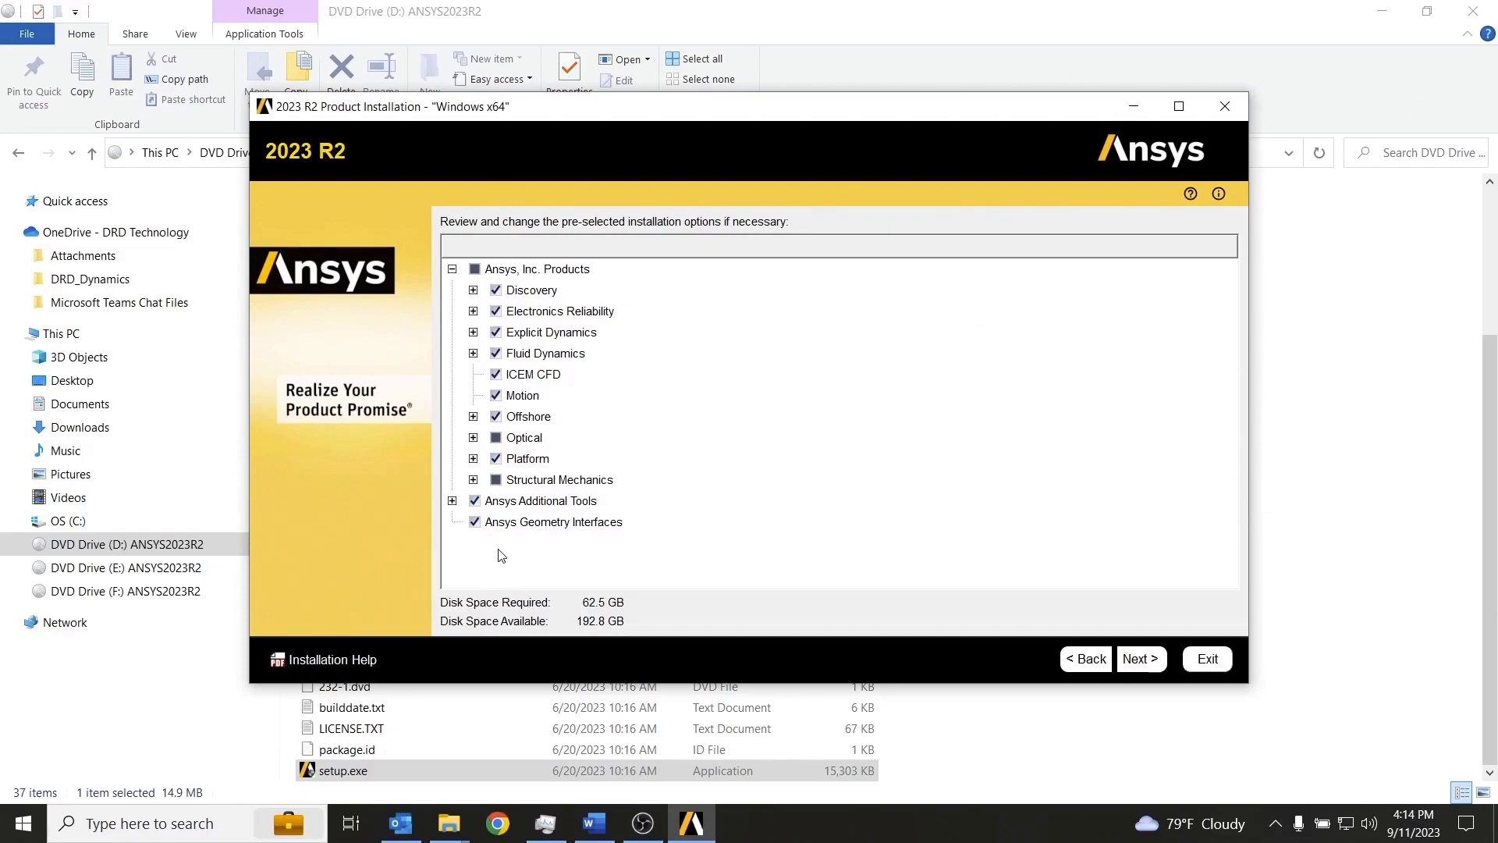
mouse_move(612, 455)
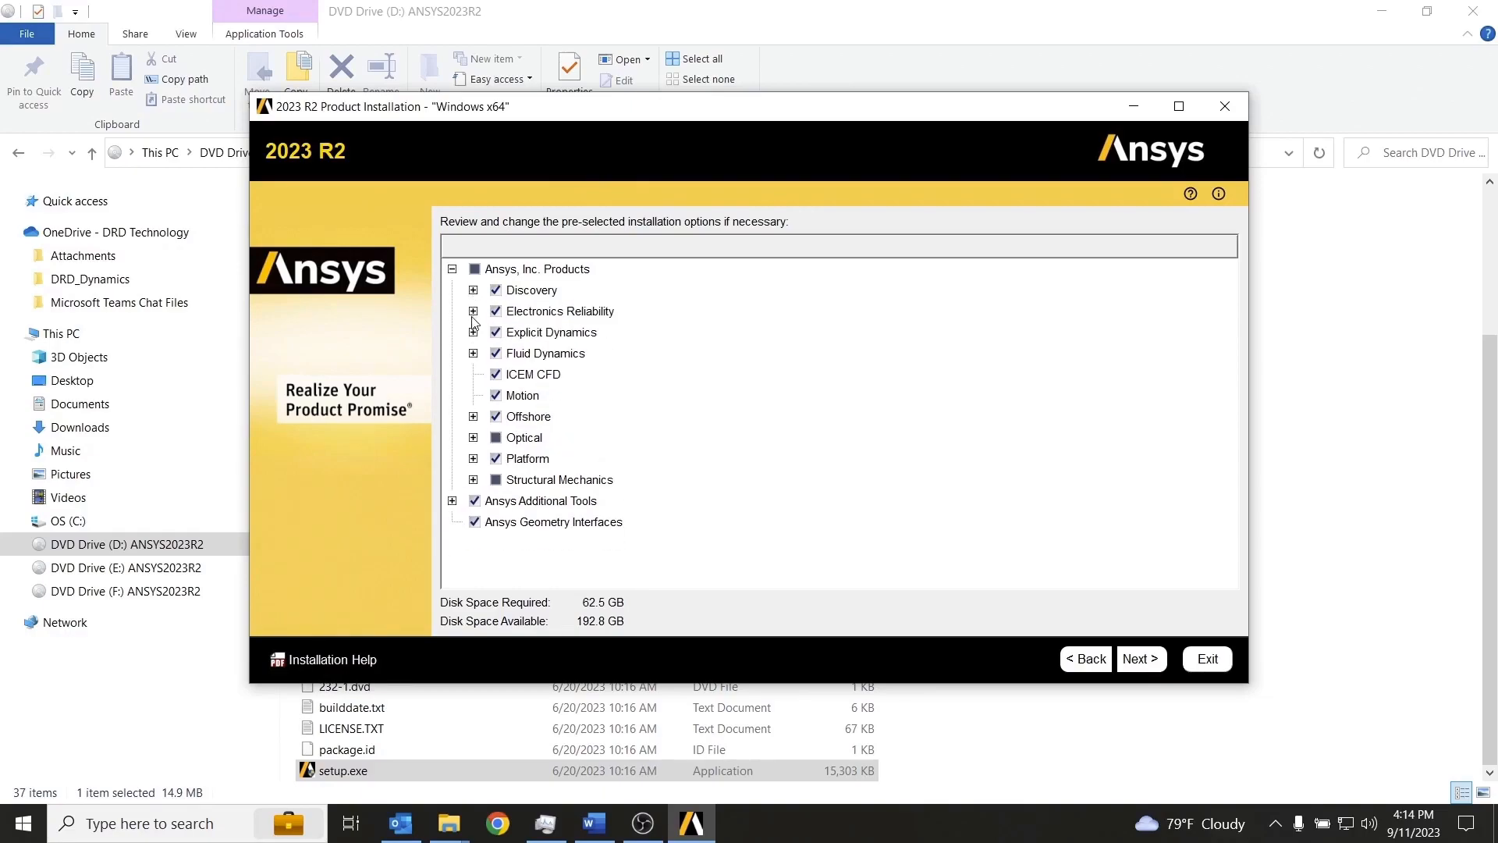
- Deselect Motion, Offshore and Optical, cutting required space to 56.2 GB, and continue
left_click(472, 332)
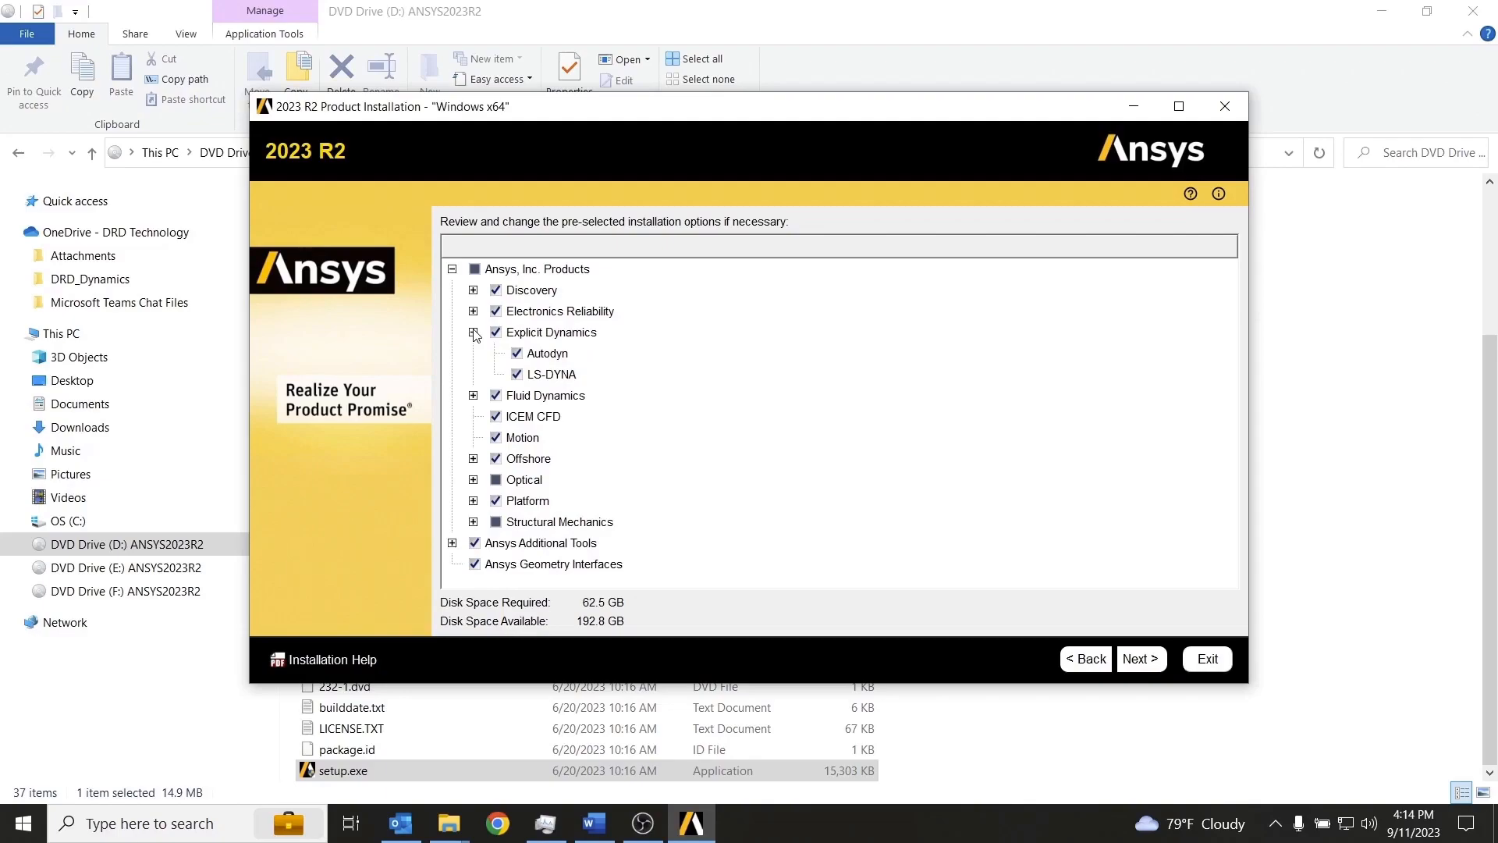
left_click(473, 332)
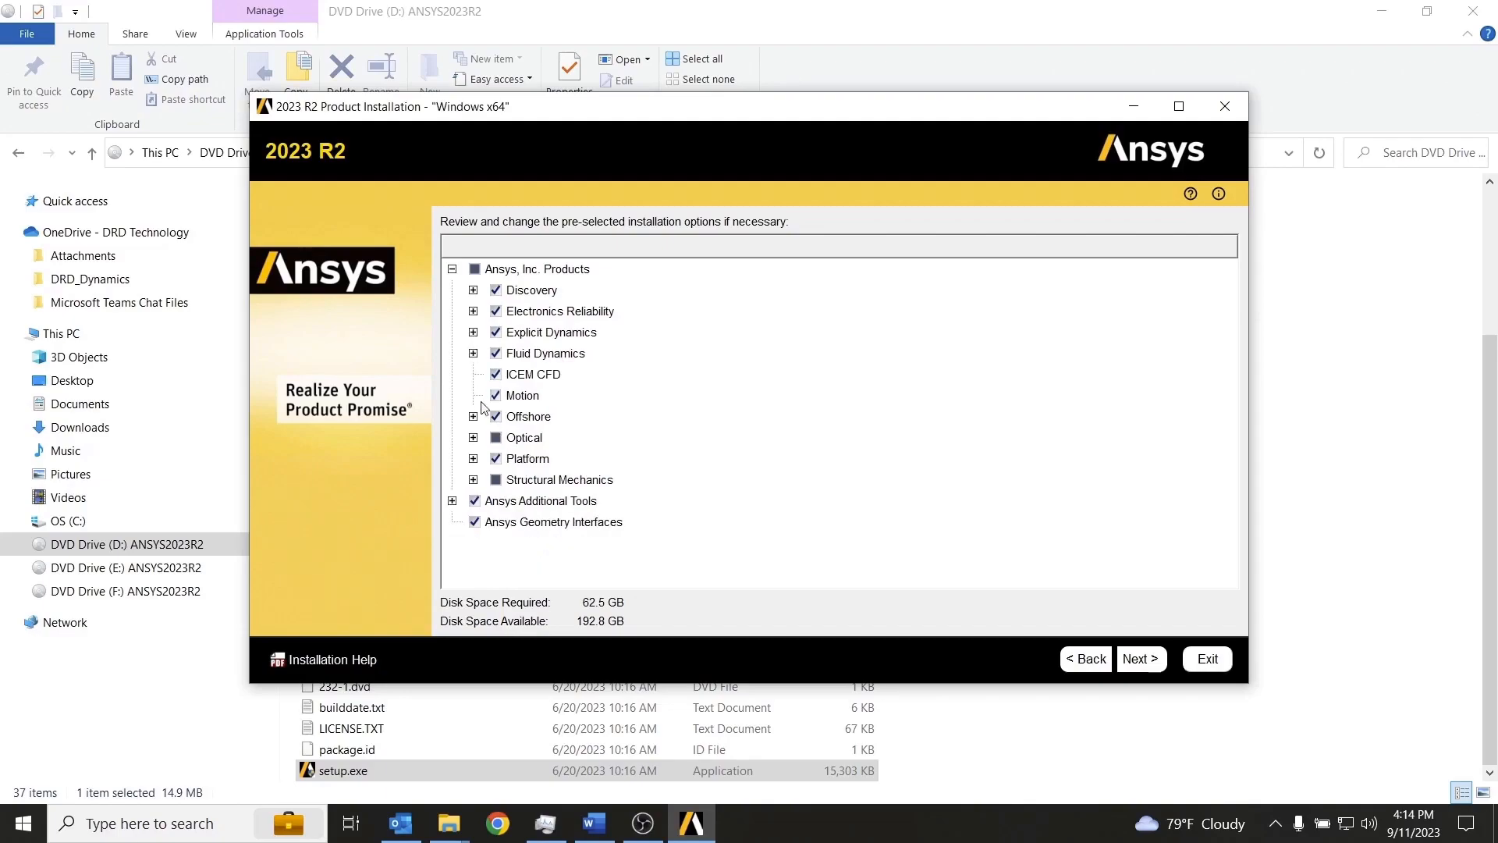
left_click(497, 395)
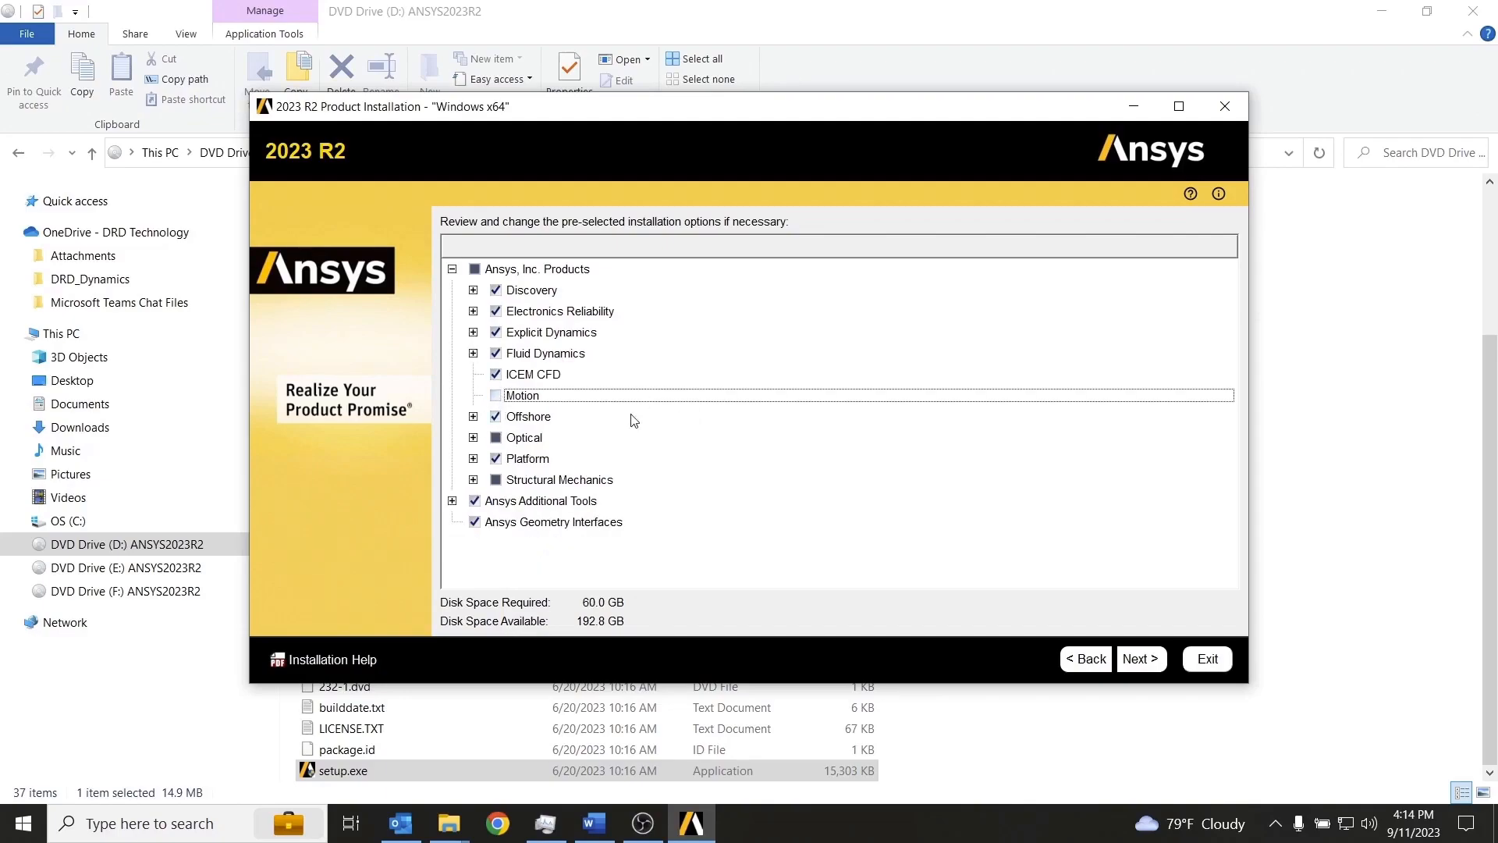
left_click(494, 416)
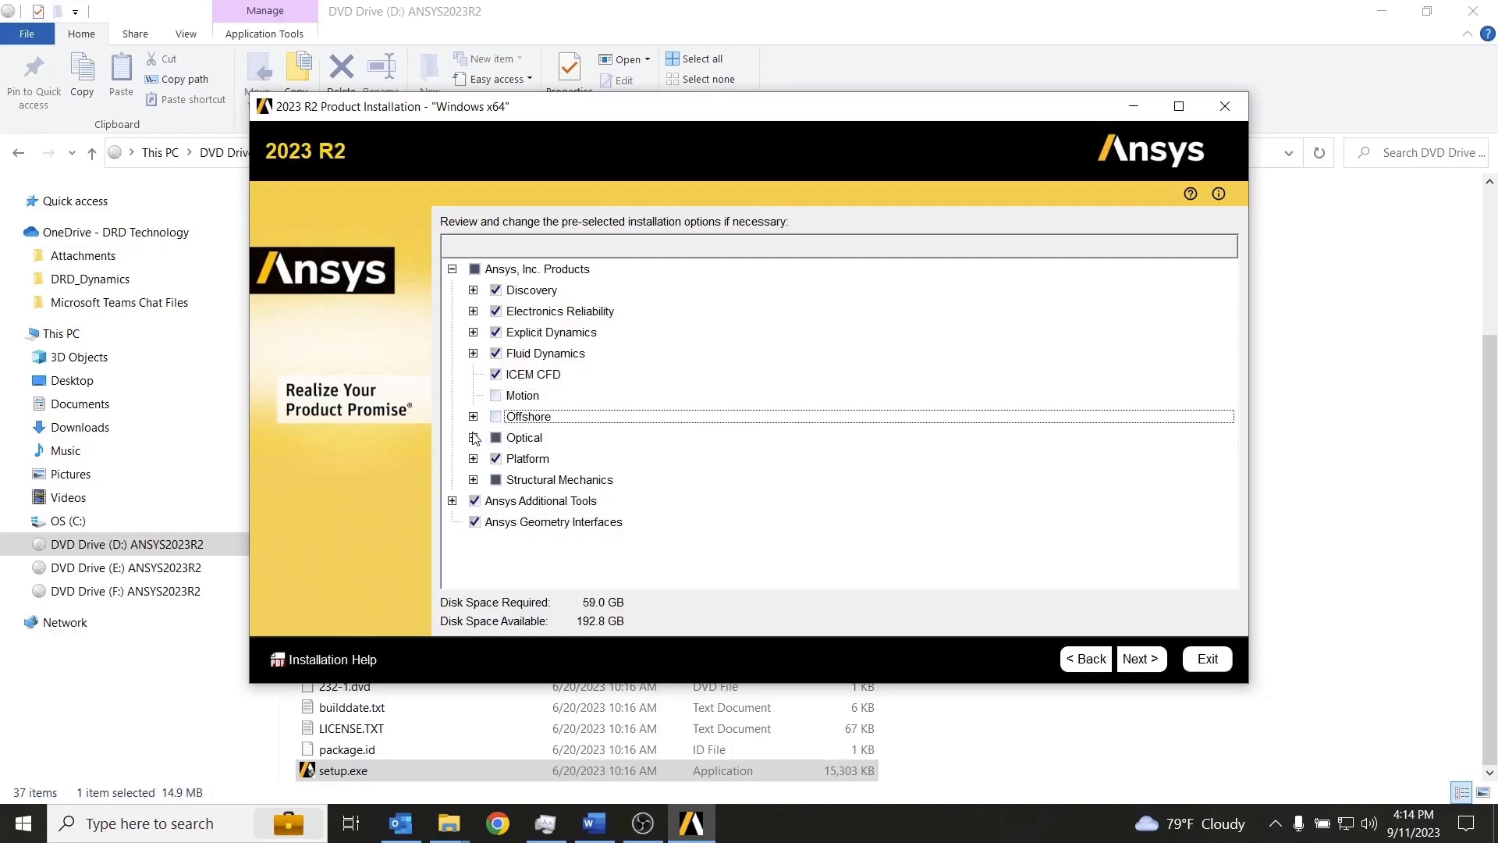
left_click(494, 416)
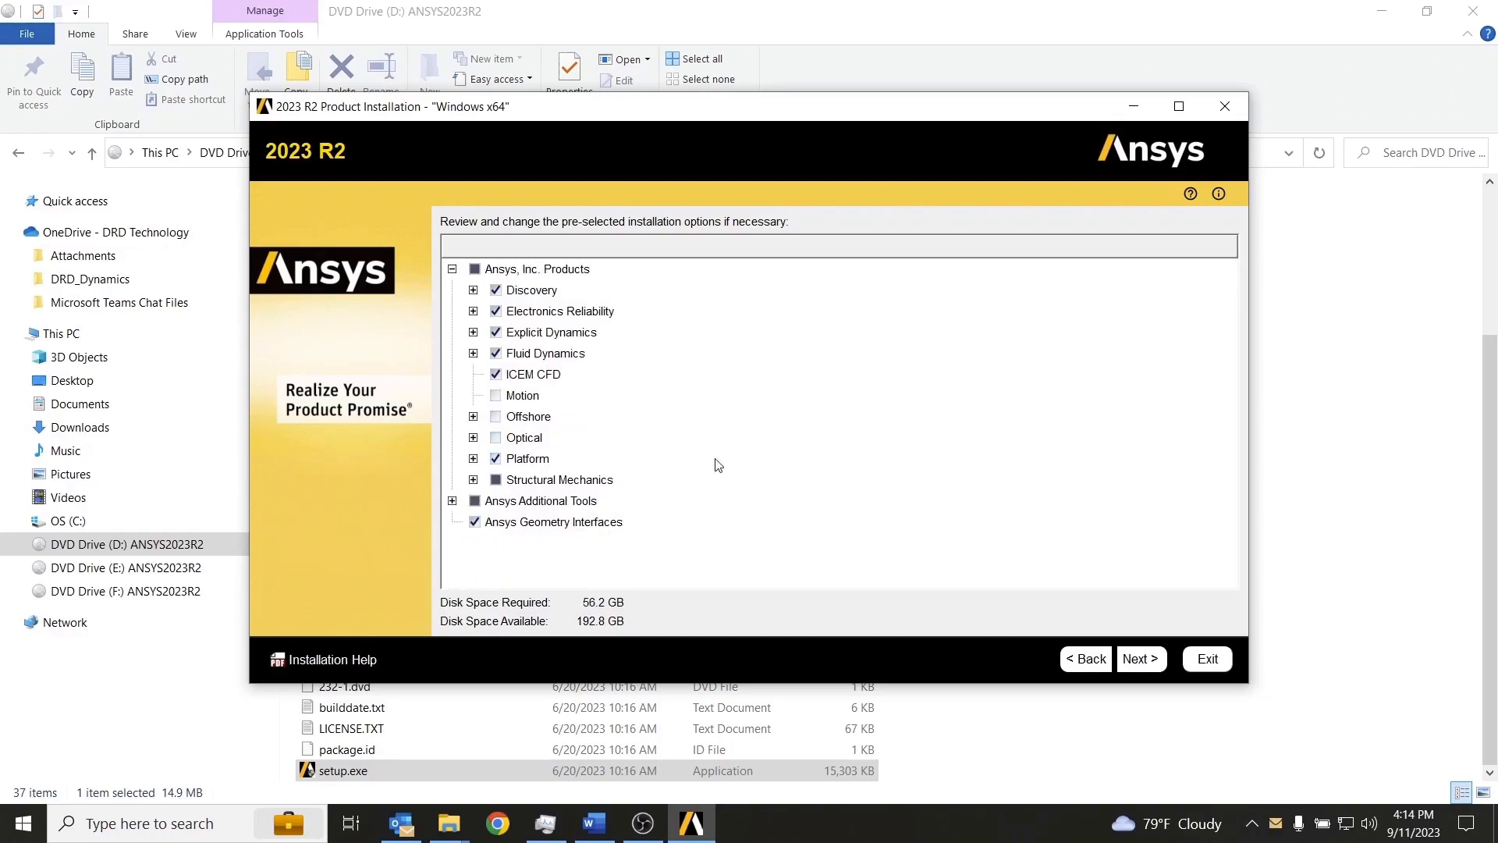
mouse_move(1011, 514)
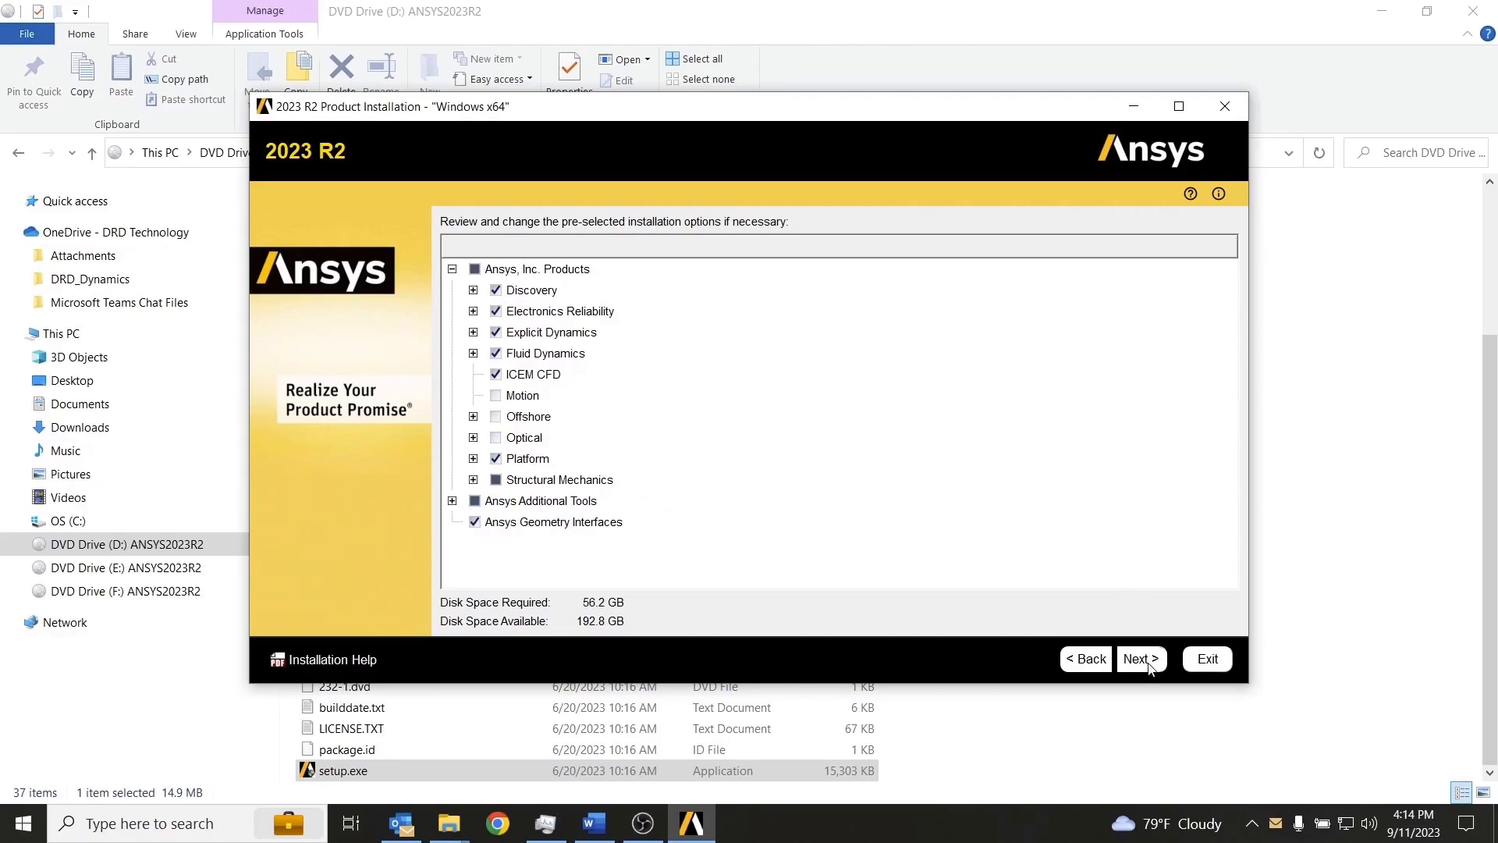
left_click(1139, 658)
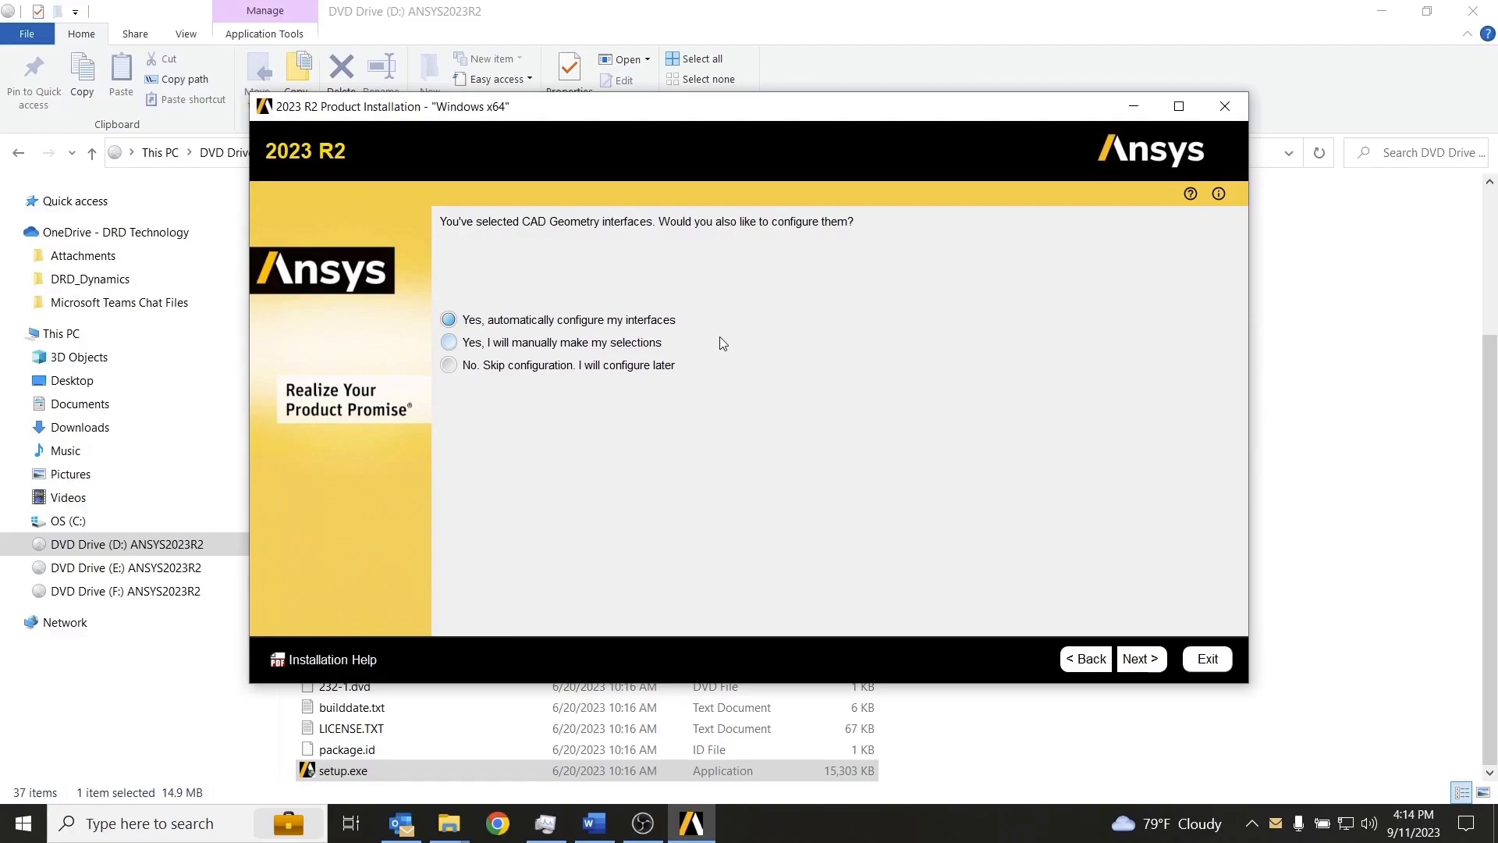
- Keep automatic CAD interface configuration, review the settings, and begin the installation
left_click(1139, 659)
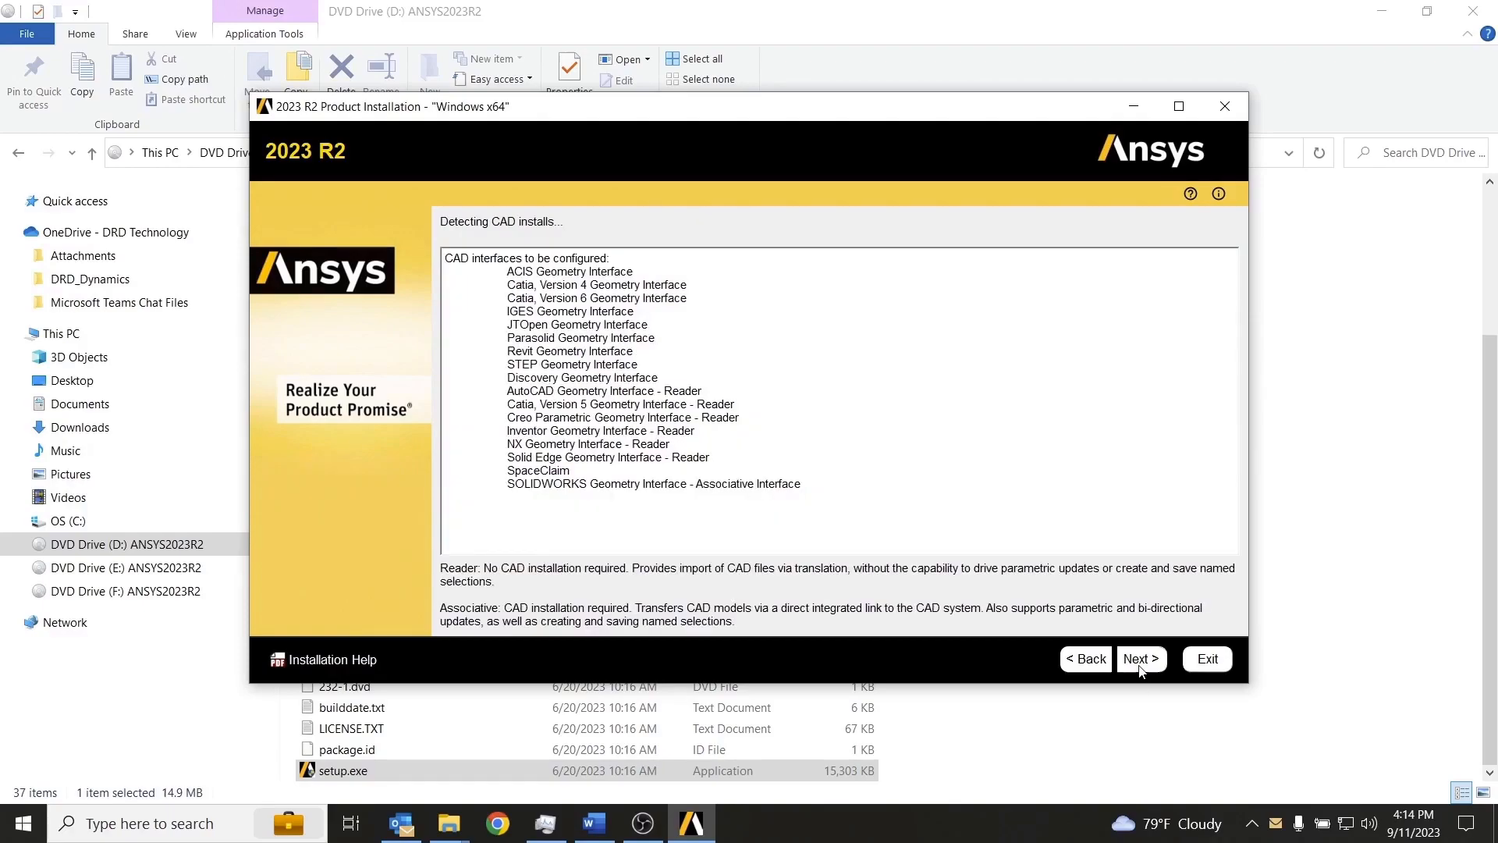
left_click(1140, 659)
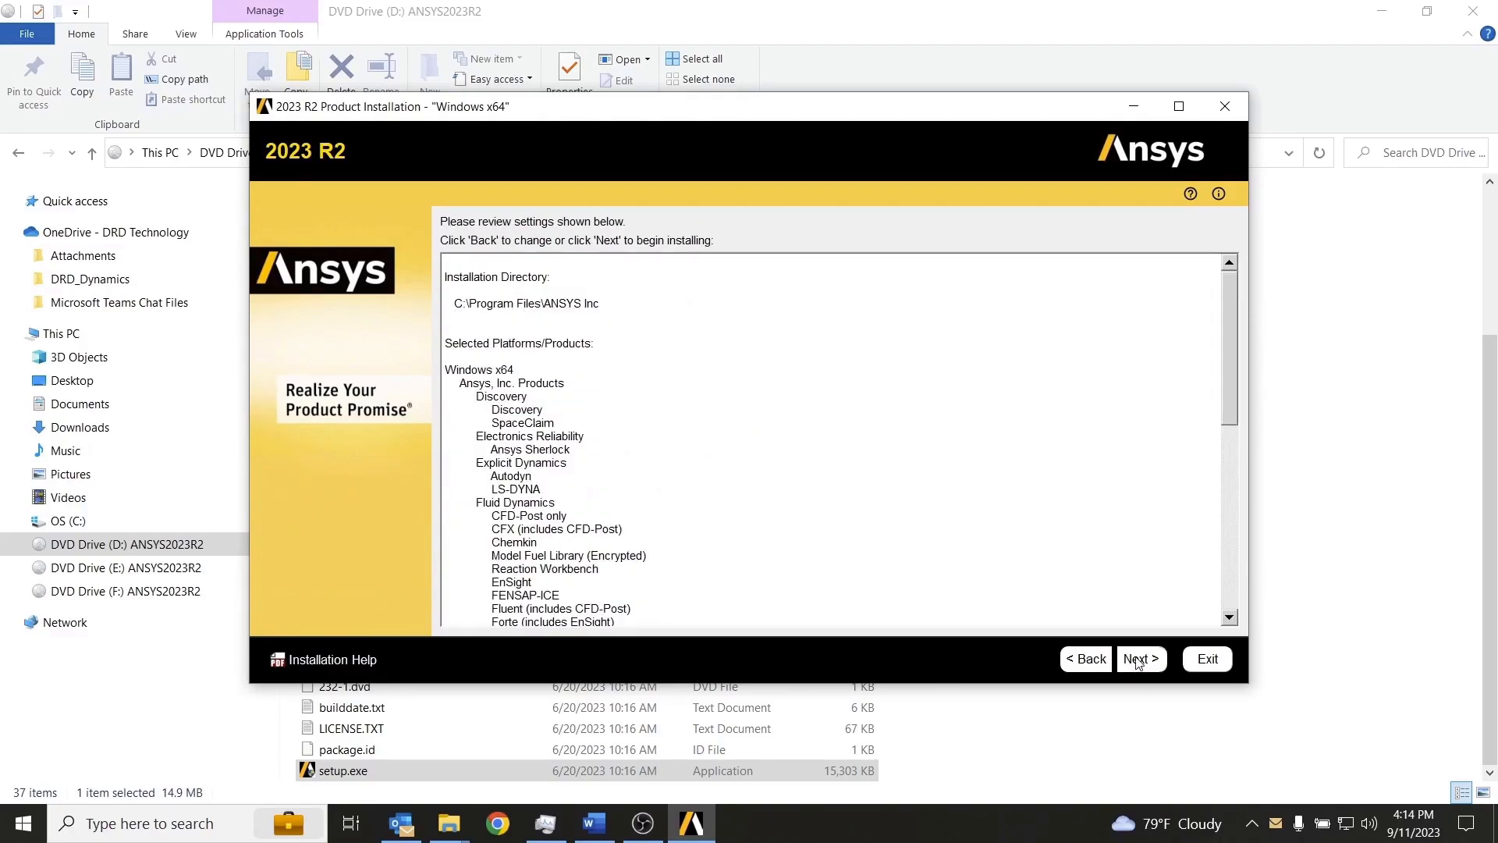
left_click(1139, 659)
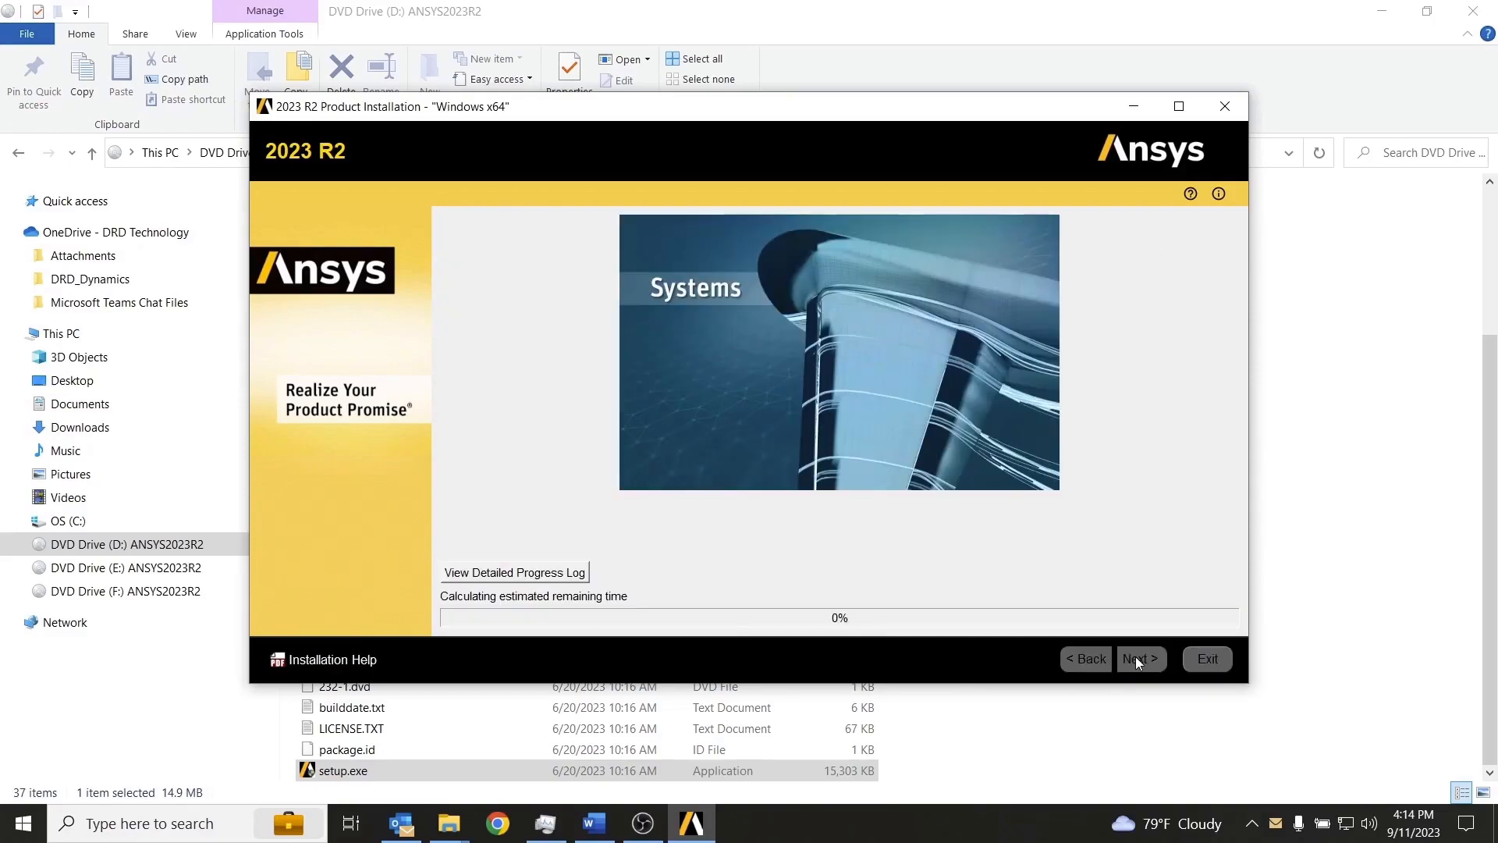
mouse_move(1081, 554)
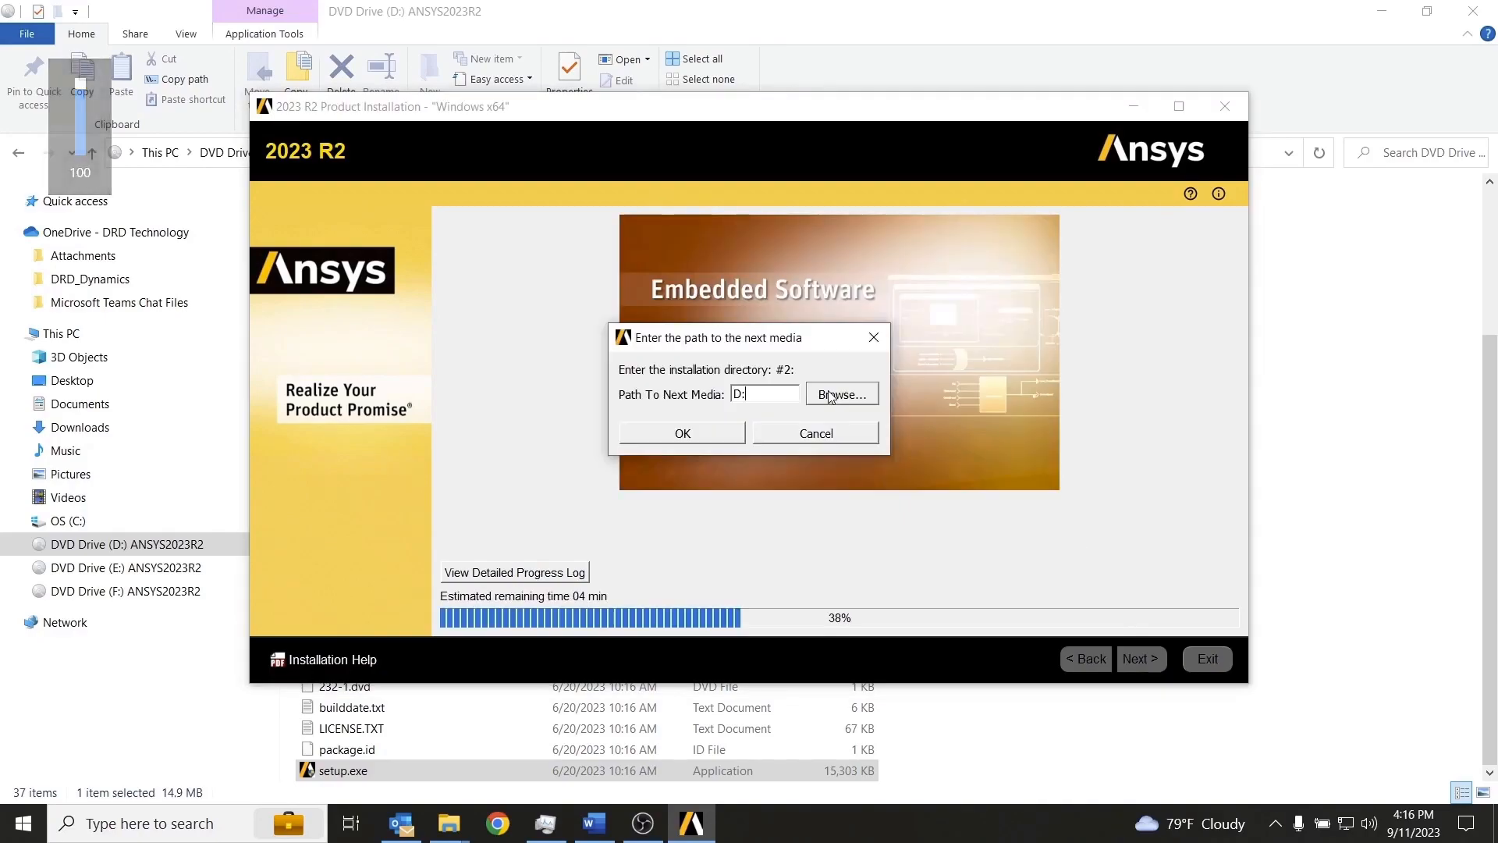
- Point the installer to DVD Drive E: and then F: as the next installation media
left_click(839, 393)
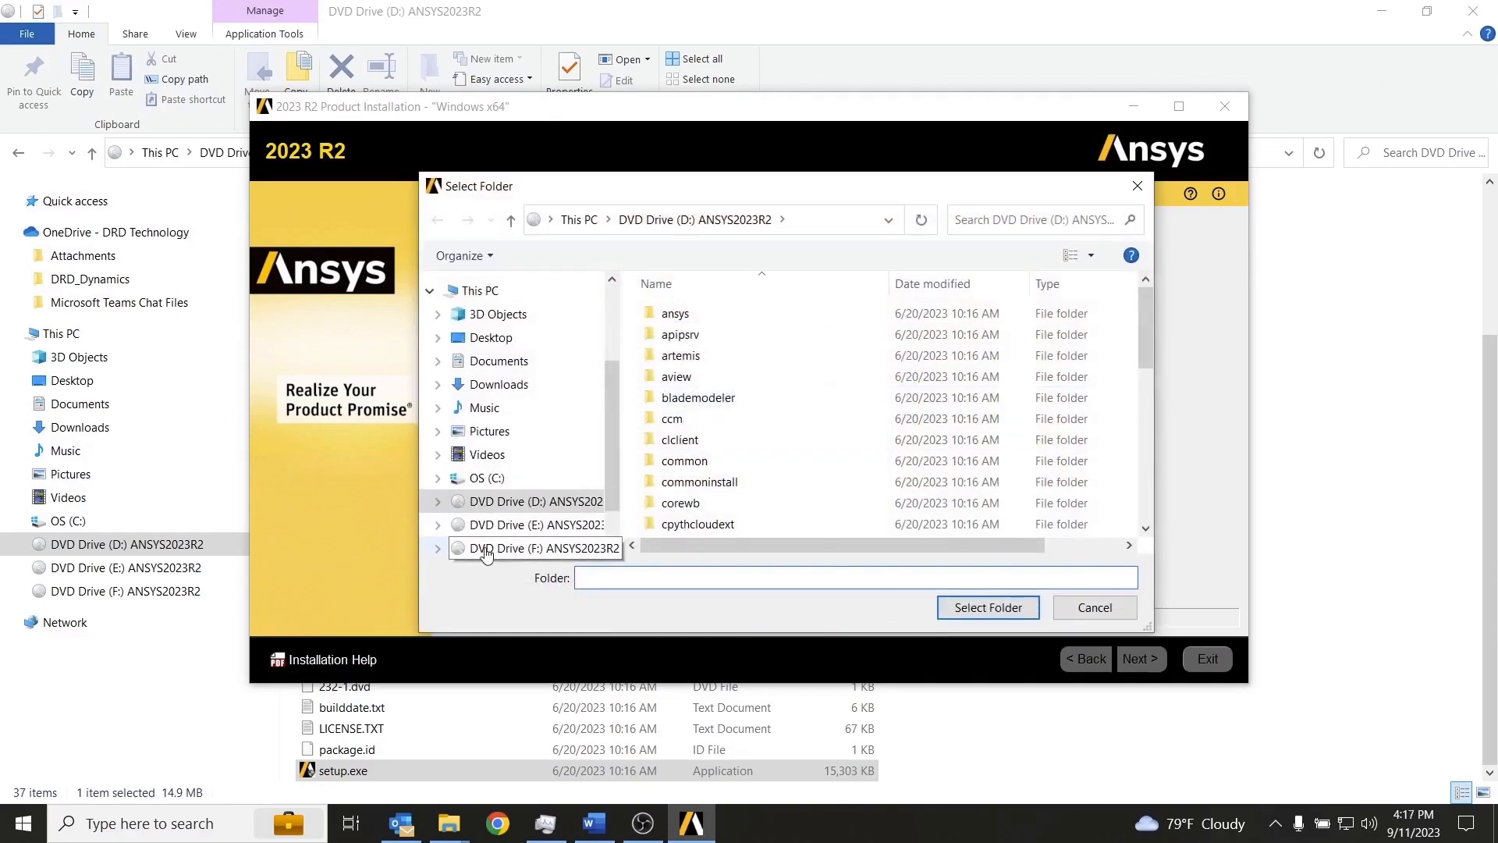
left_click(535, 524)
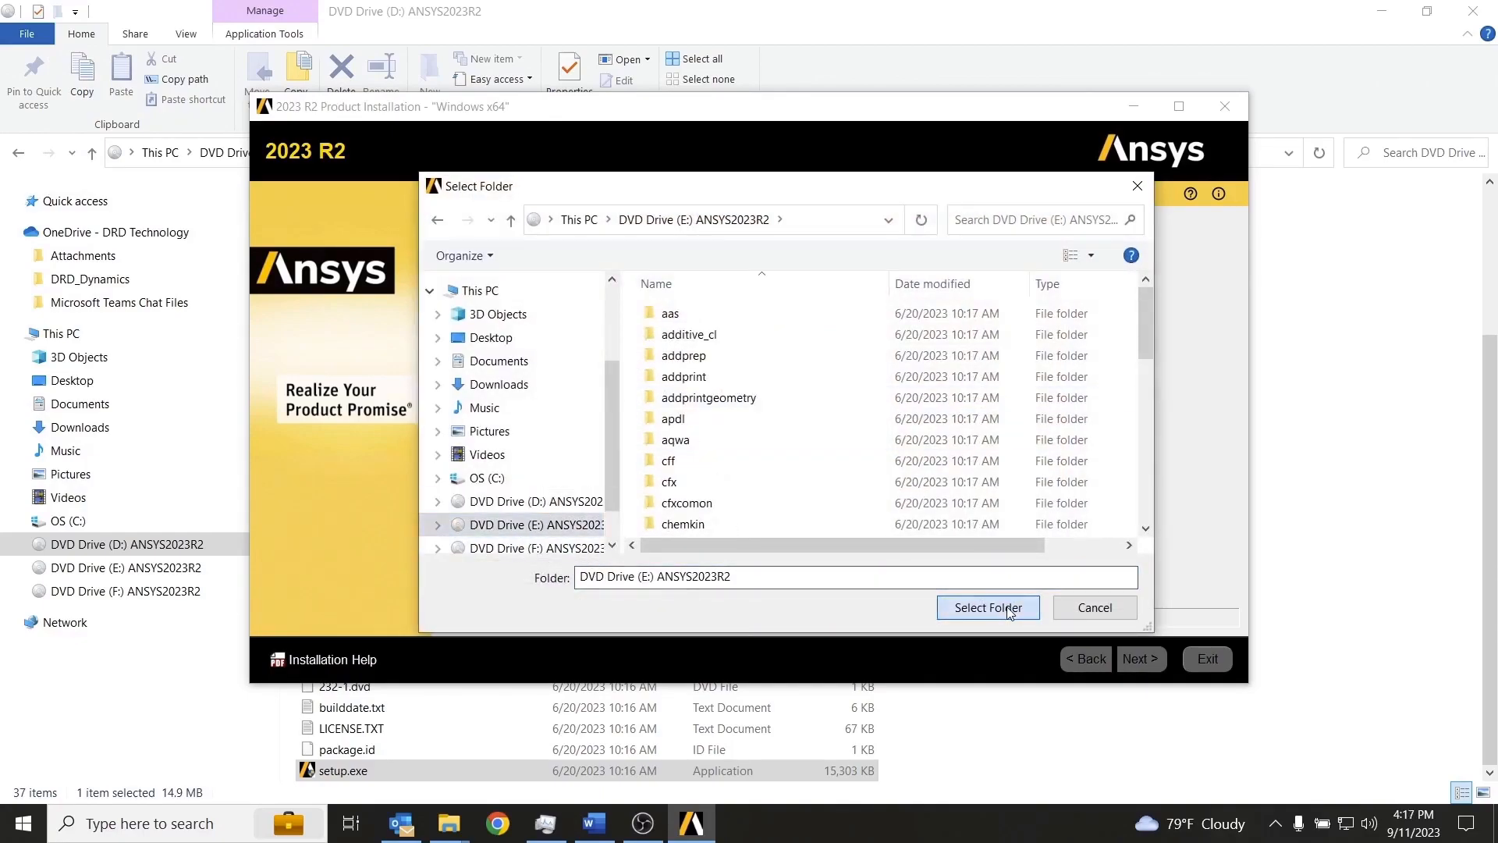
left_click(987, 608)
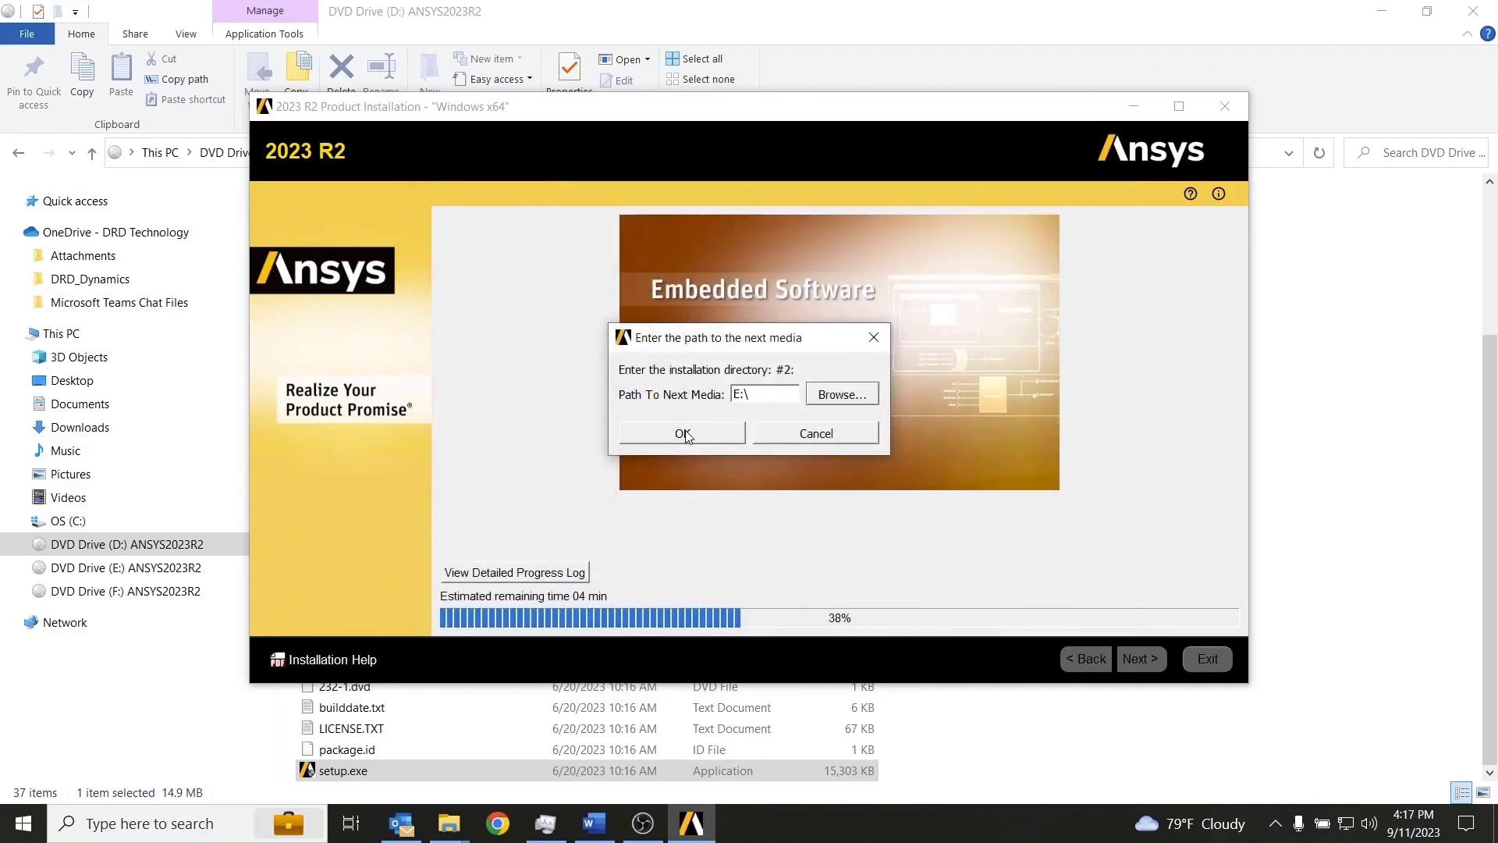
left_click(681, 433)
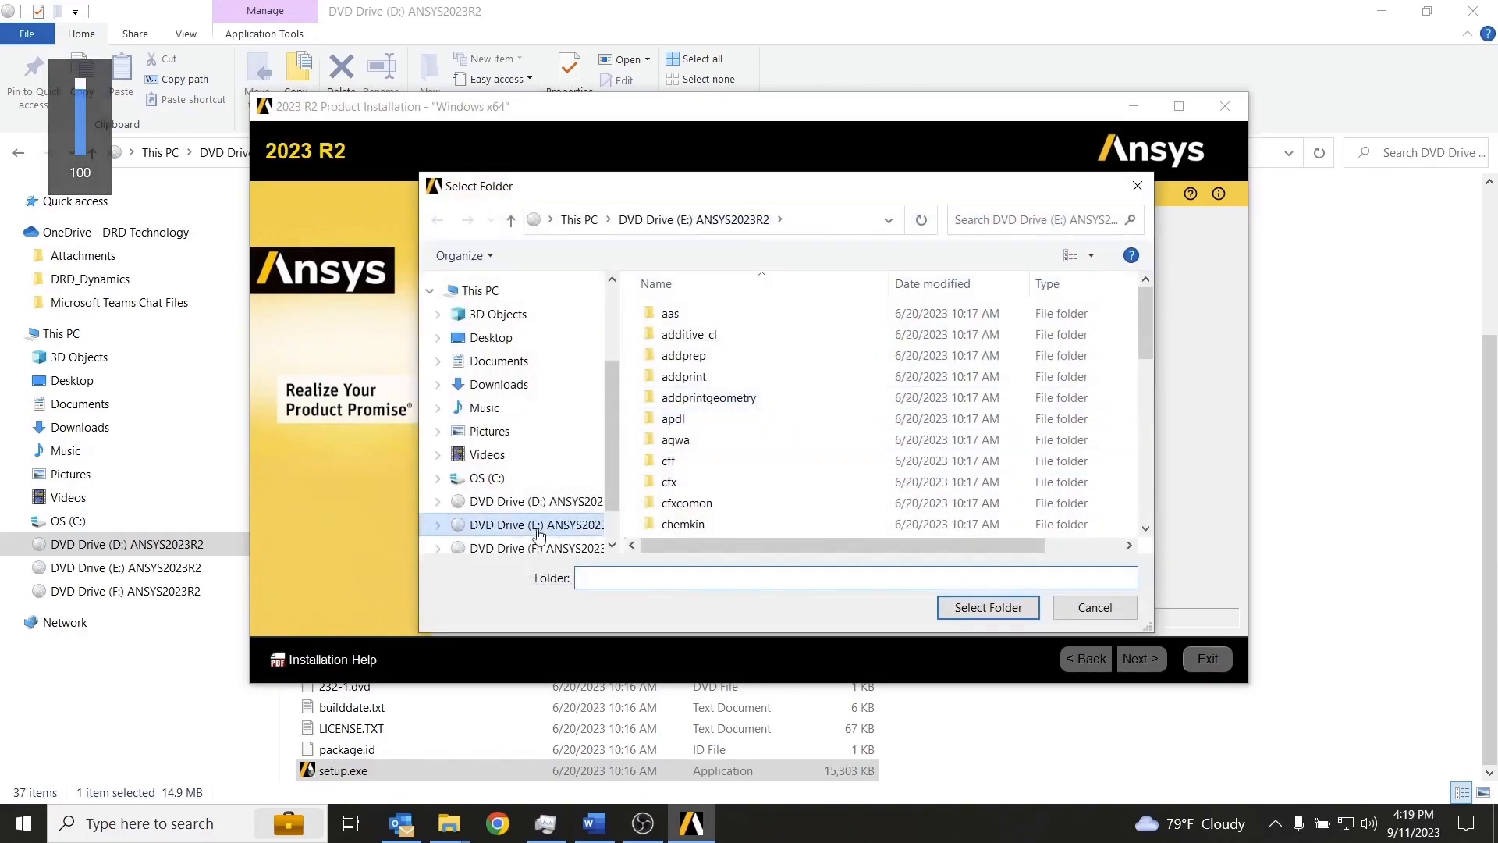
left_click(535, 548)
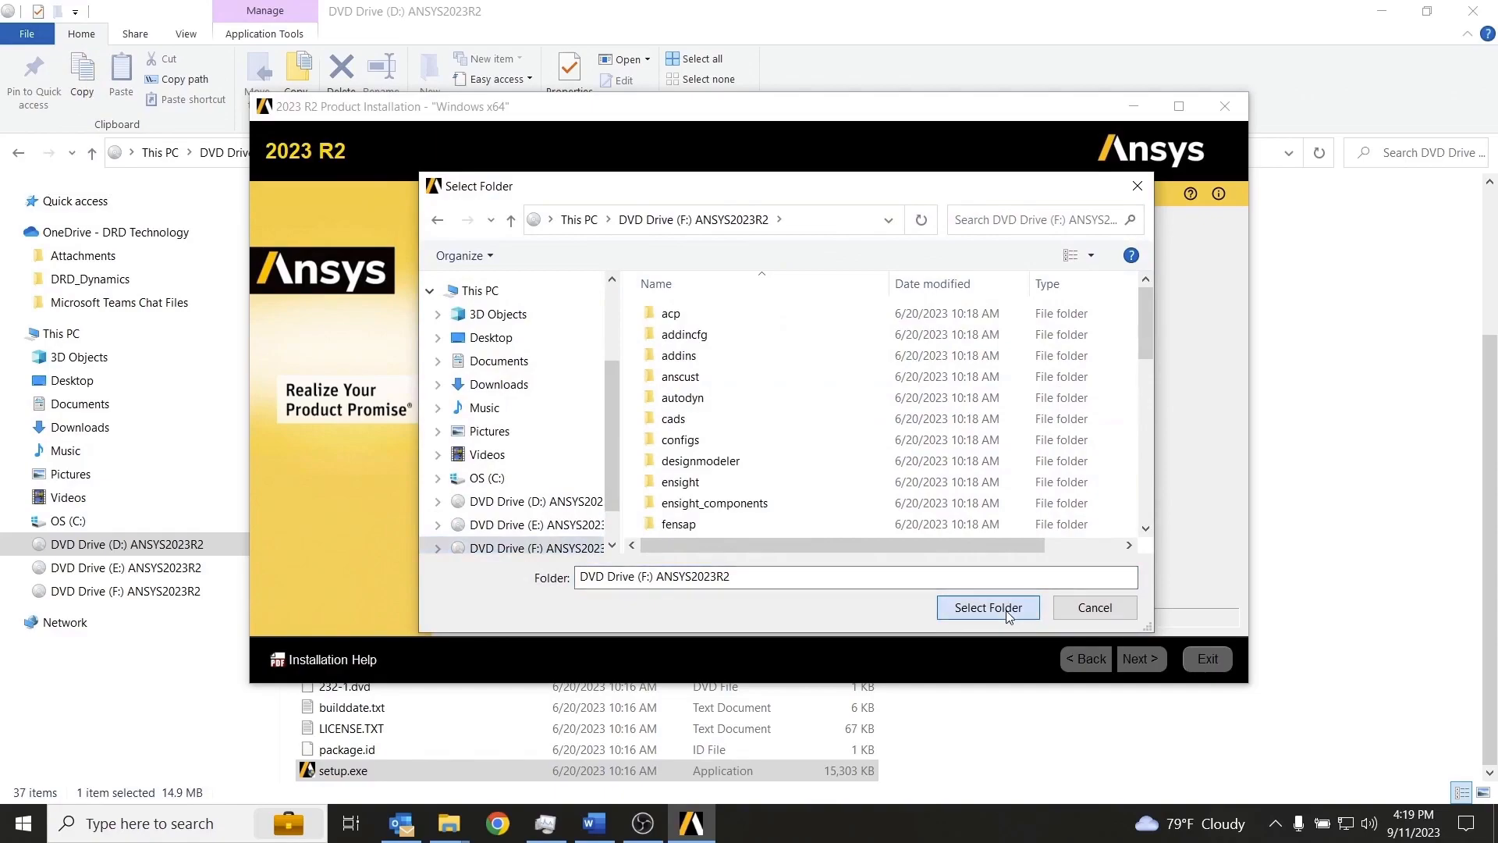
left_click(986, 608)
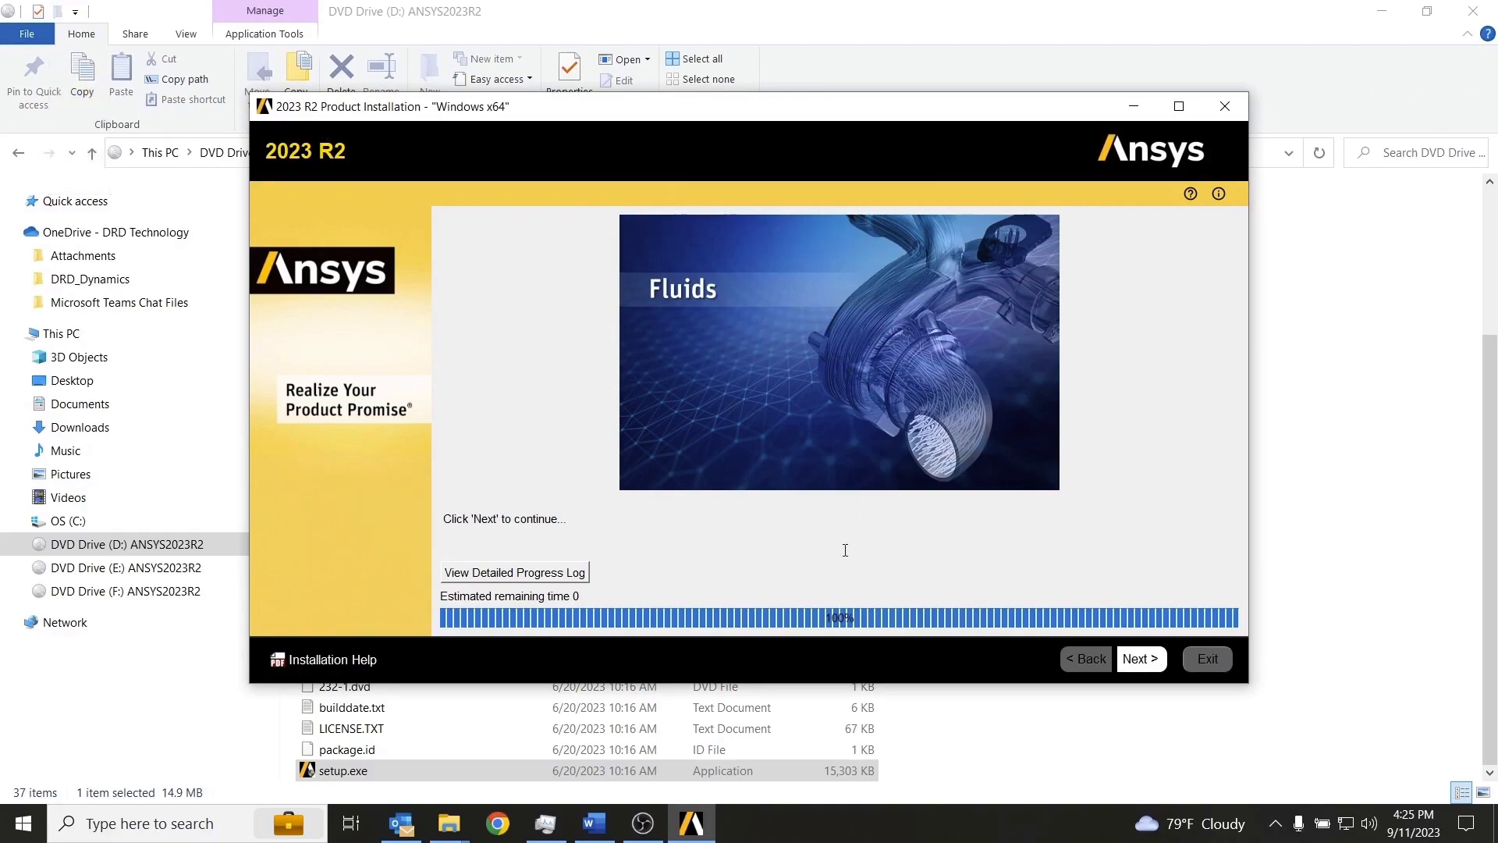
mouse_move(625, 533)
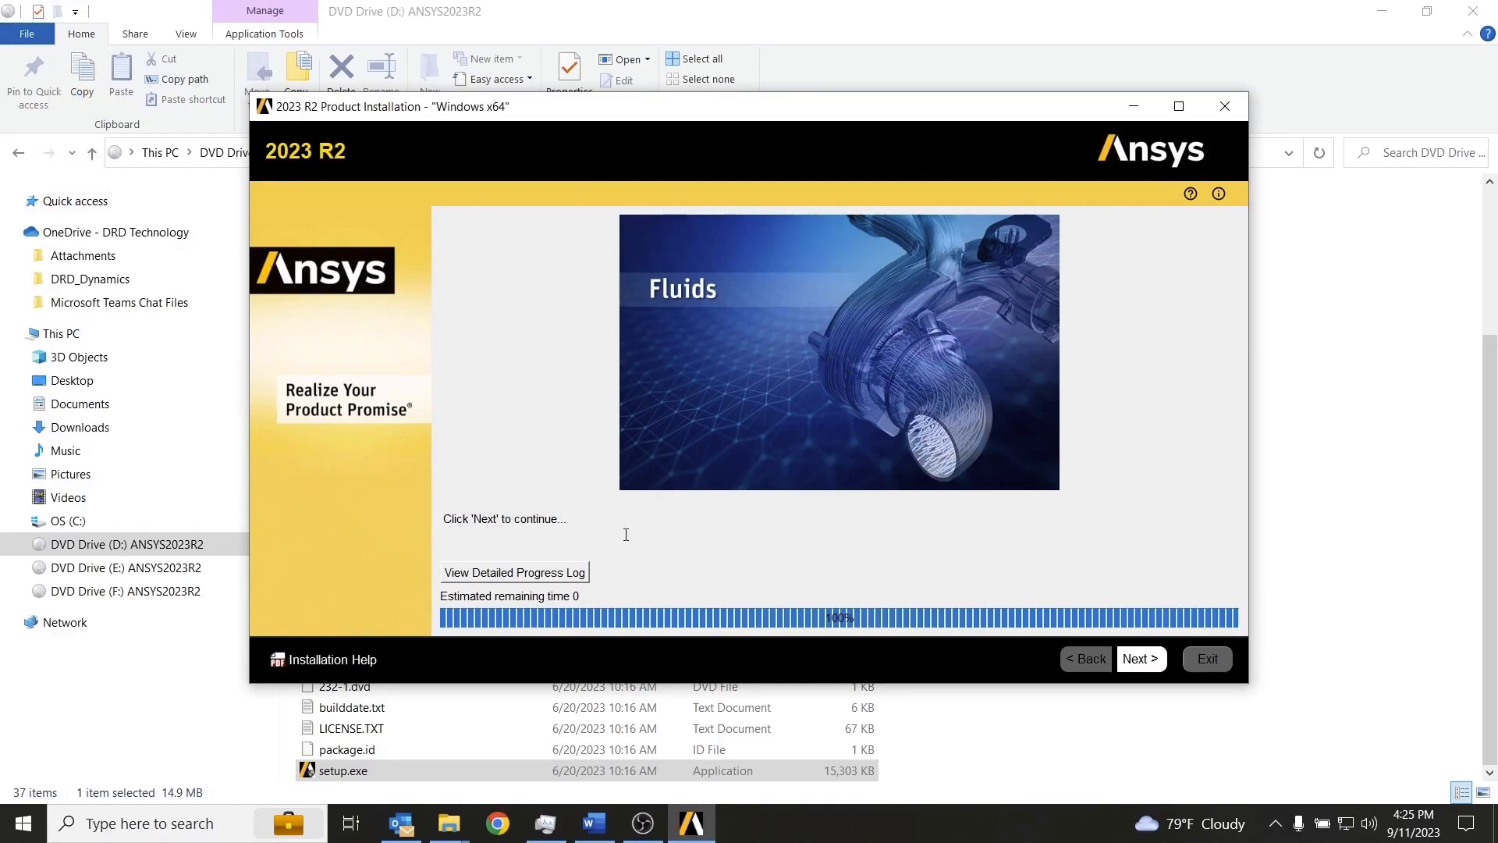
- Continue to Installation Complete, untick 'Launch survey upon exiting', and exit the installer
left_click(1139, 658)
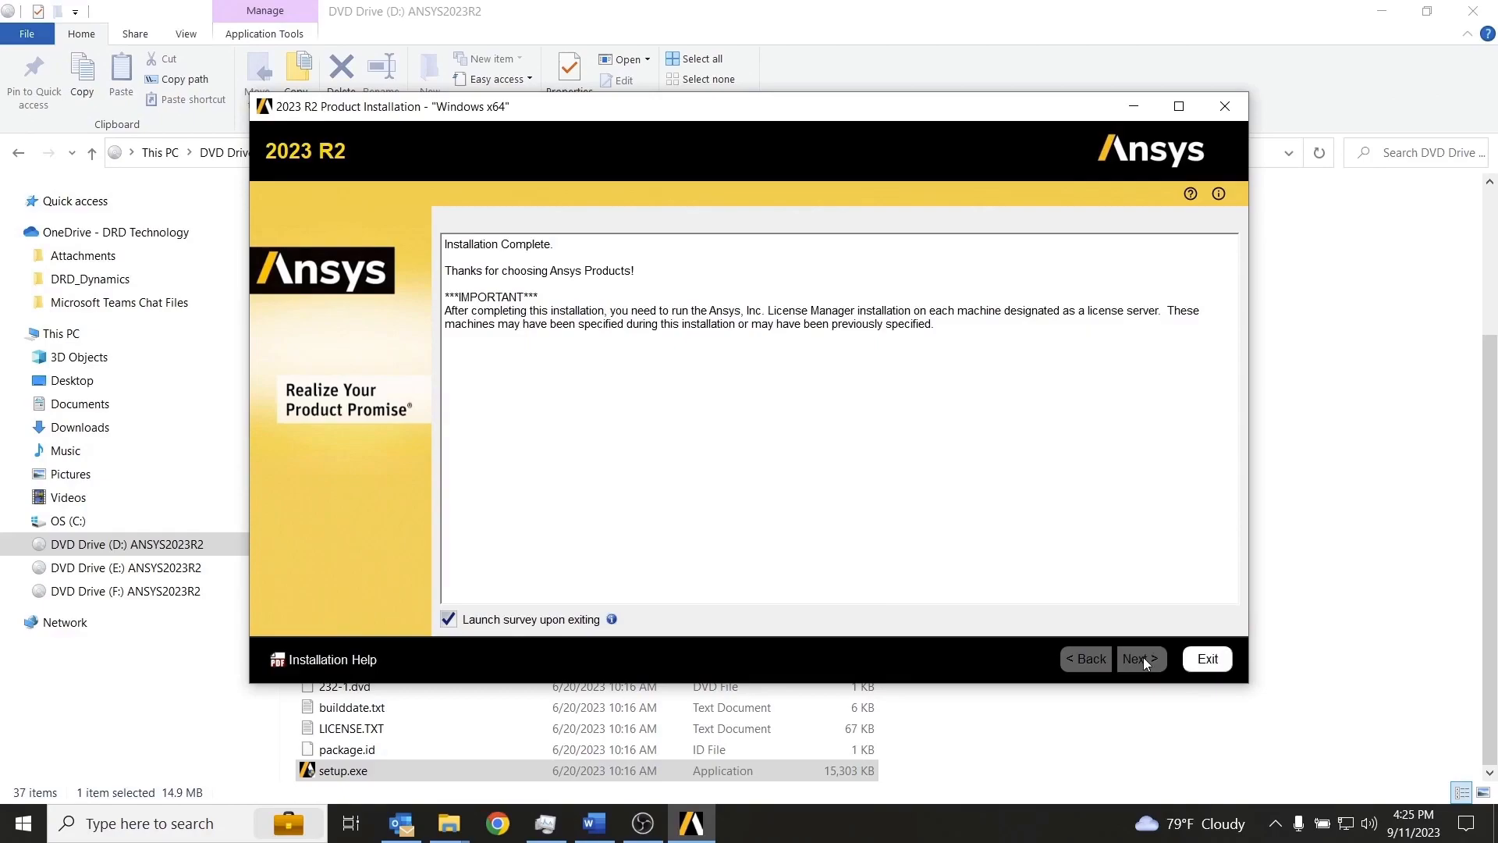
mouse_move(635, 312)
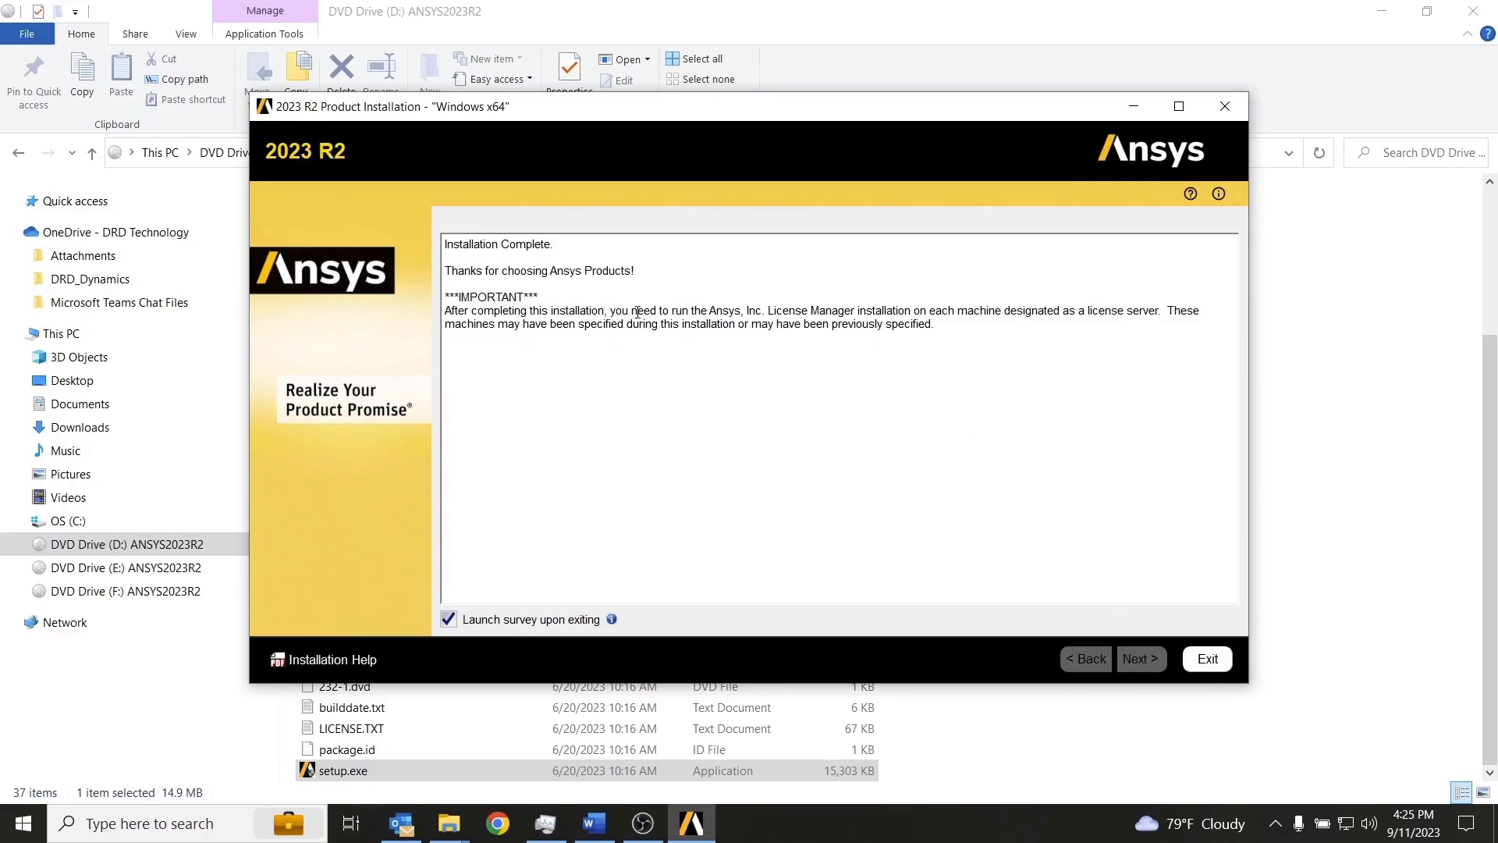
mouse_move(655, 470)
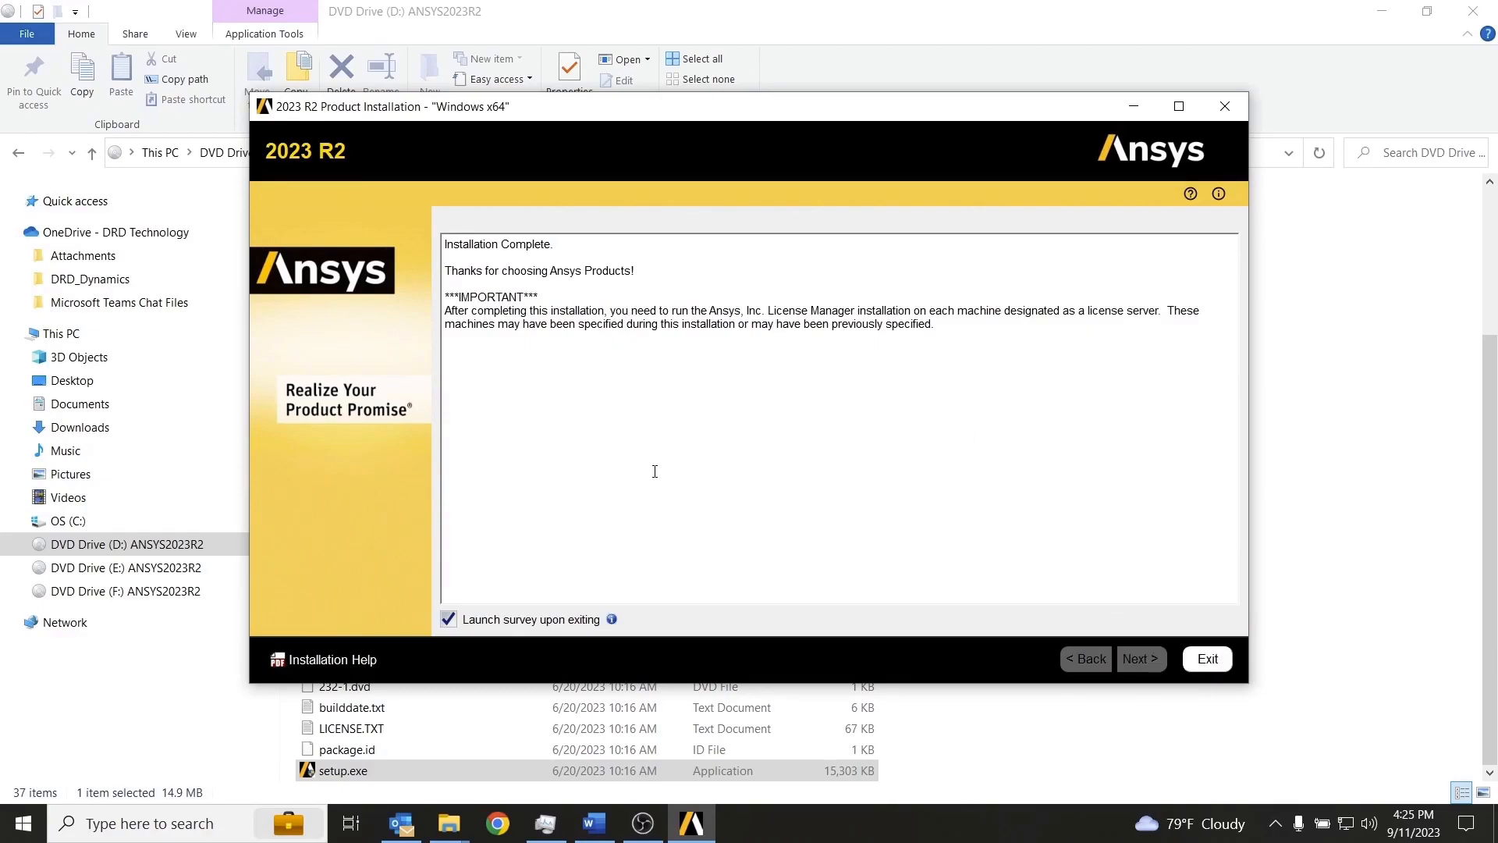
mouse_move(1140, 623)
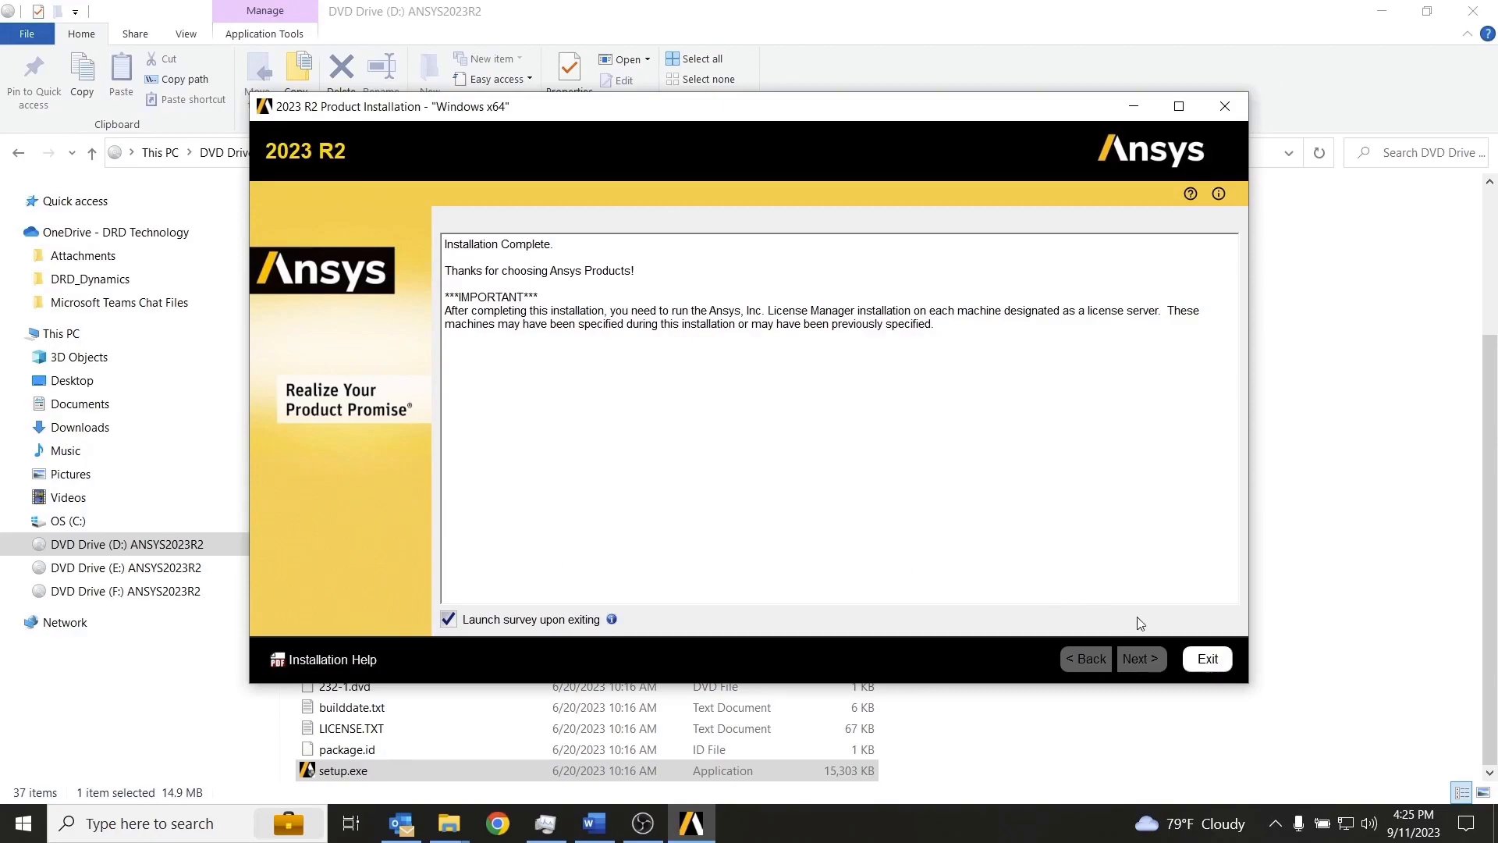
left_click(448, 619)
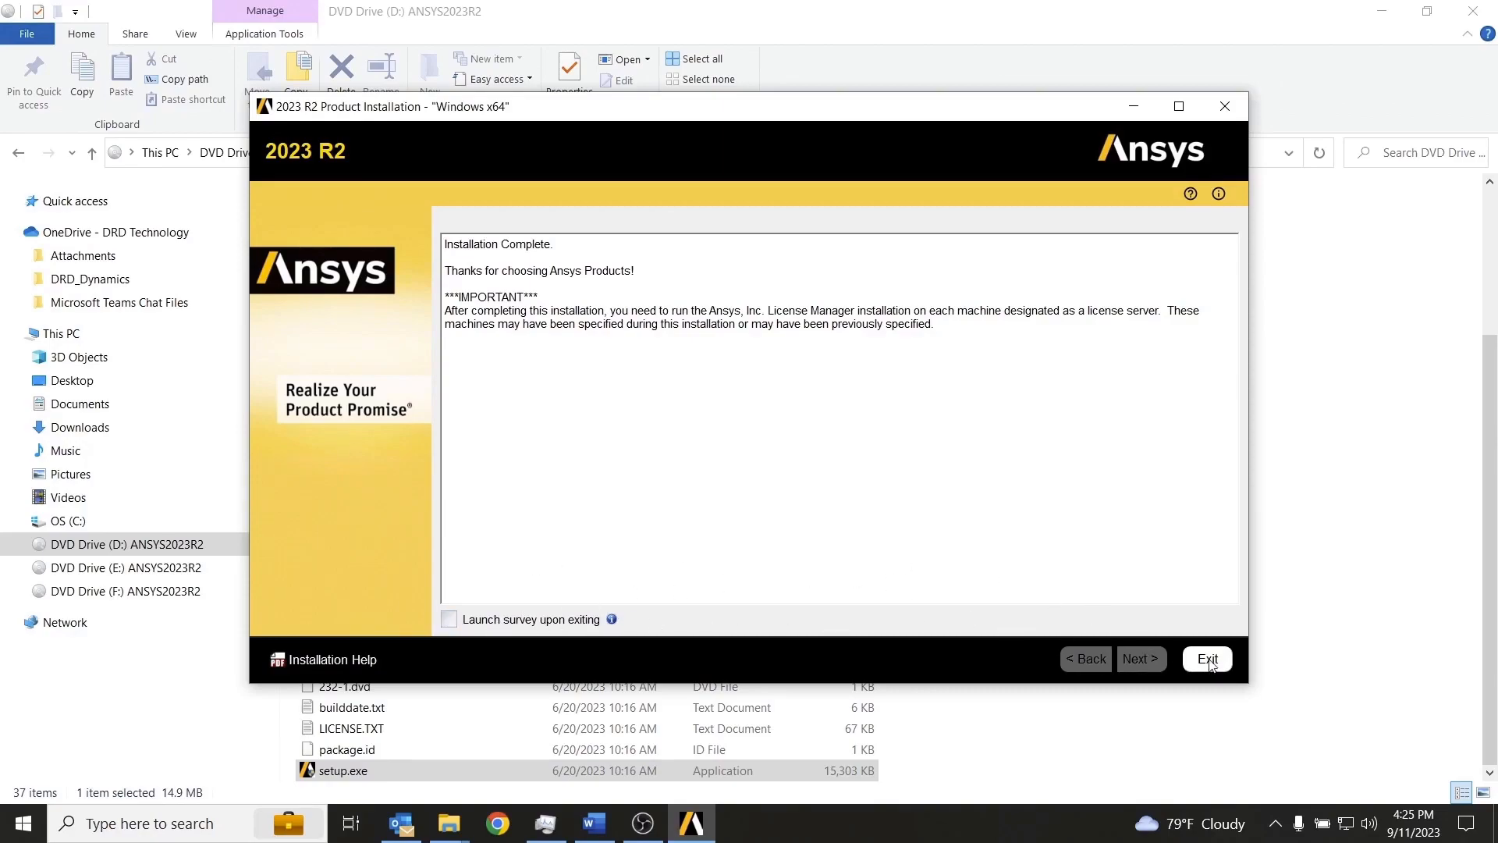
left_click(1206, 658)
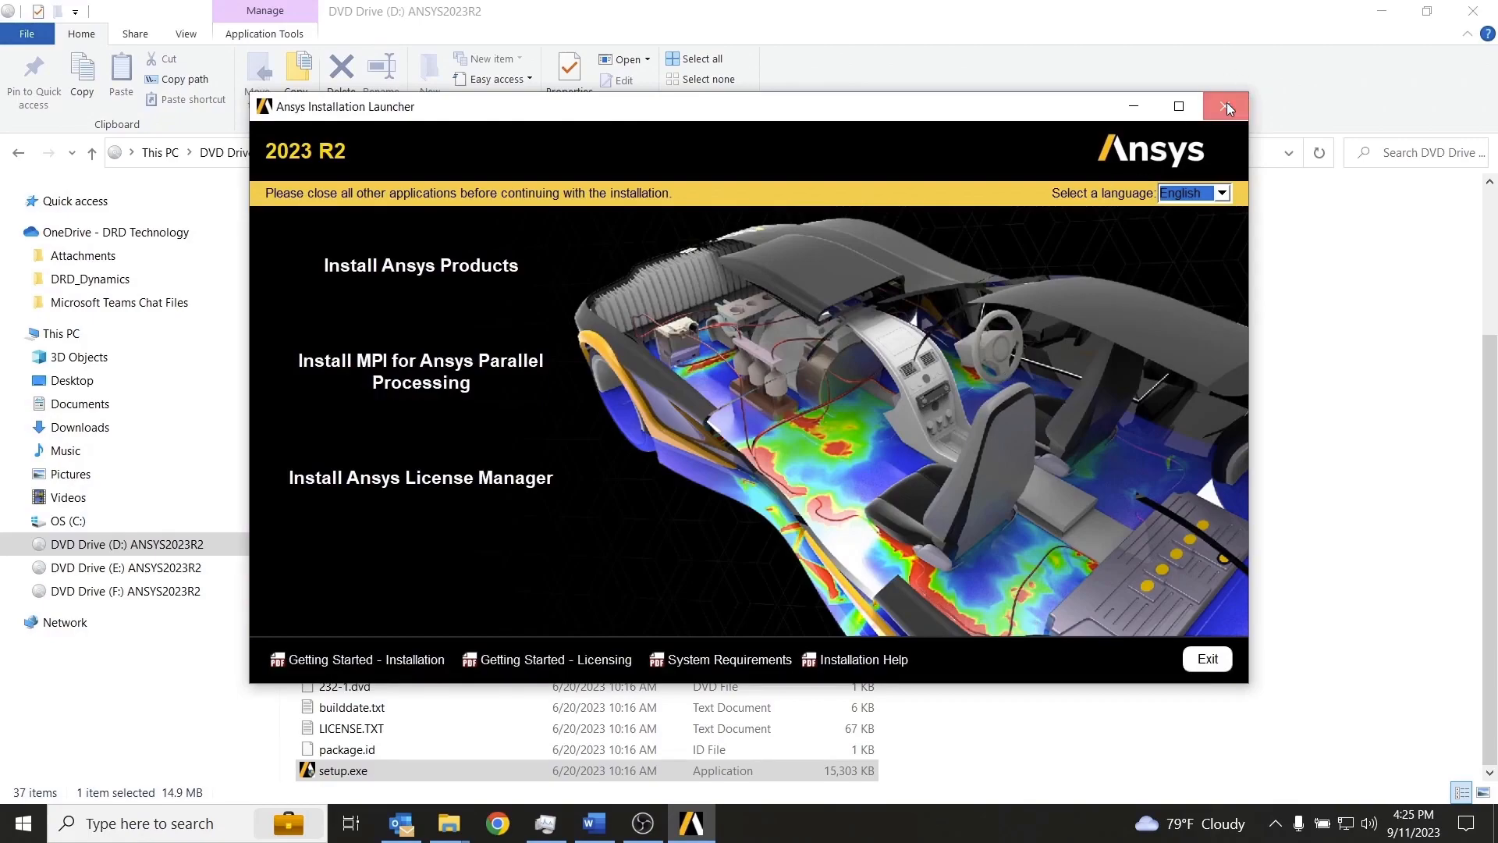
- Close the Ansys Installation Launcher and open DVD Drive (D:)'s action list
left_click(1227, 106)
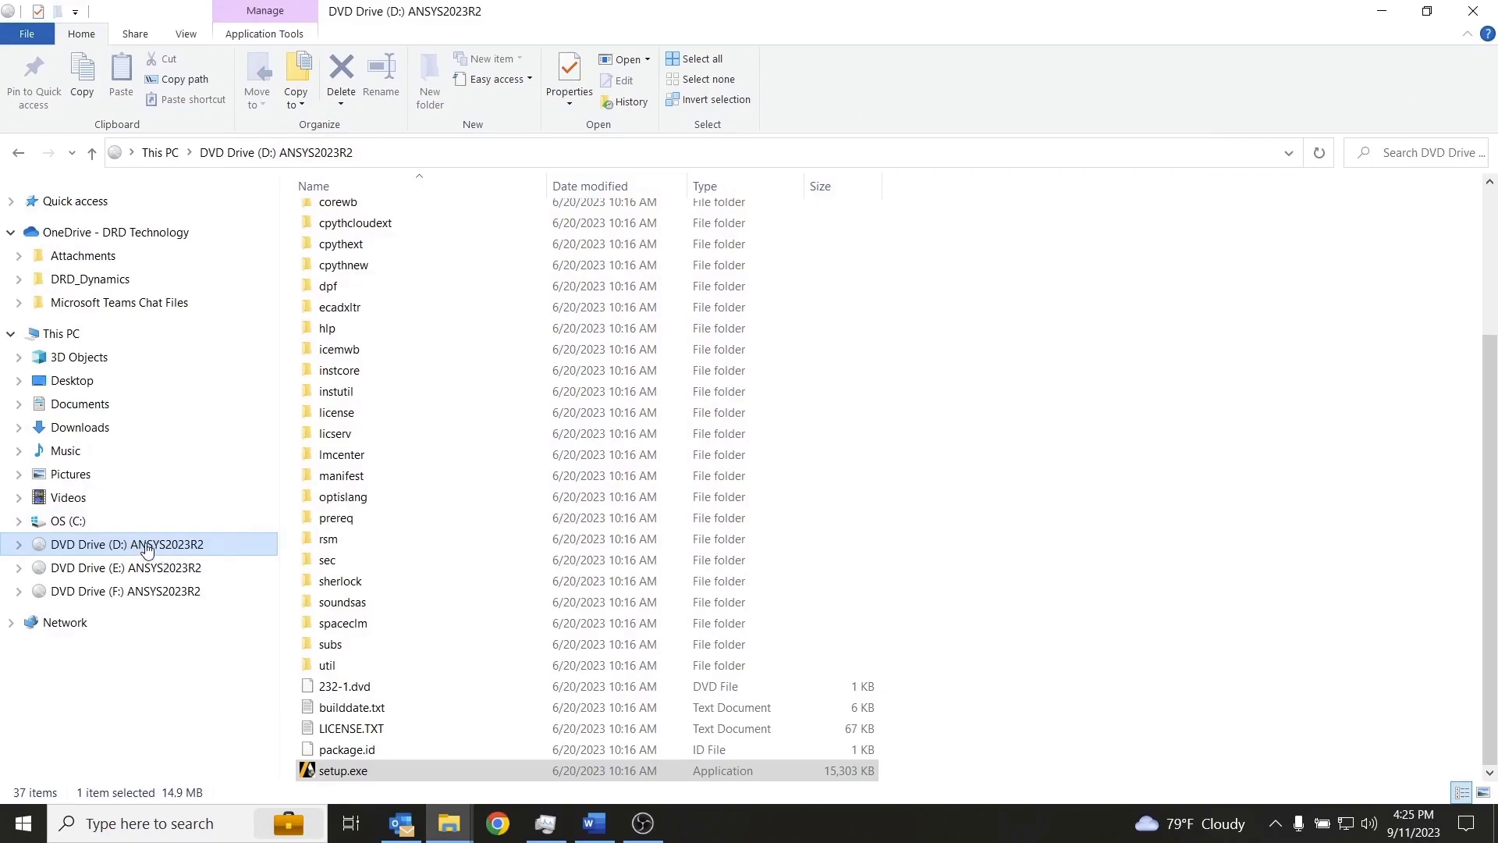
right_click(122, 544)
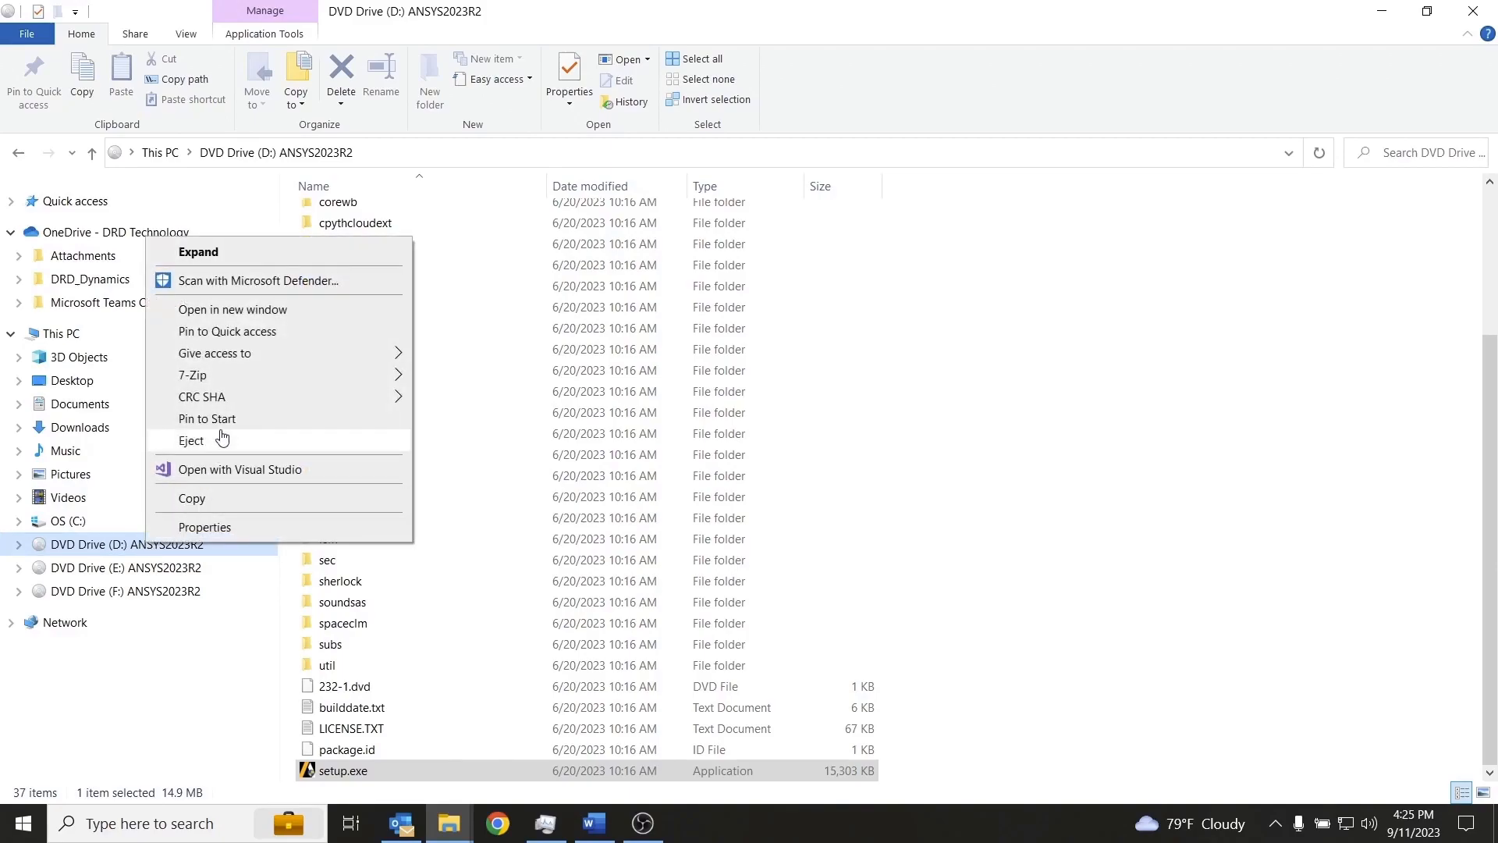